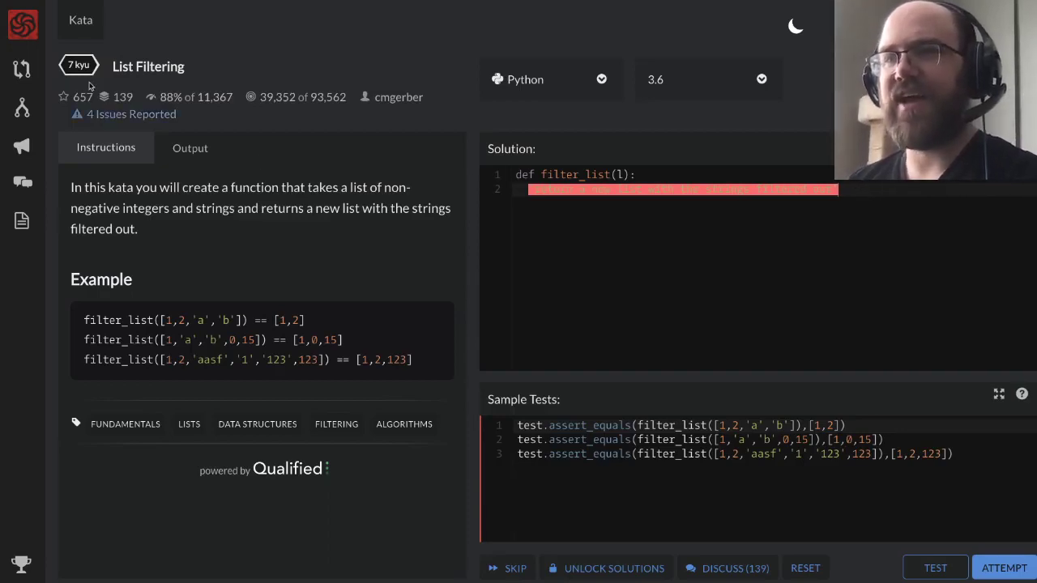
mouse_move(129, 84)
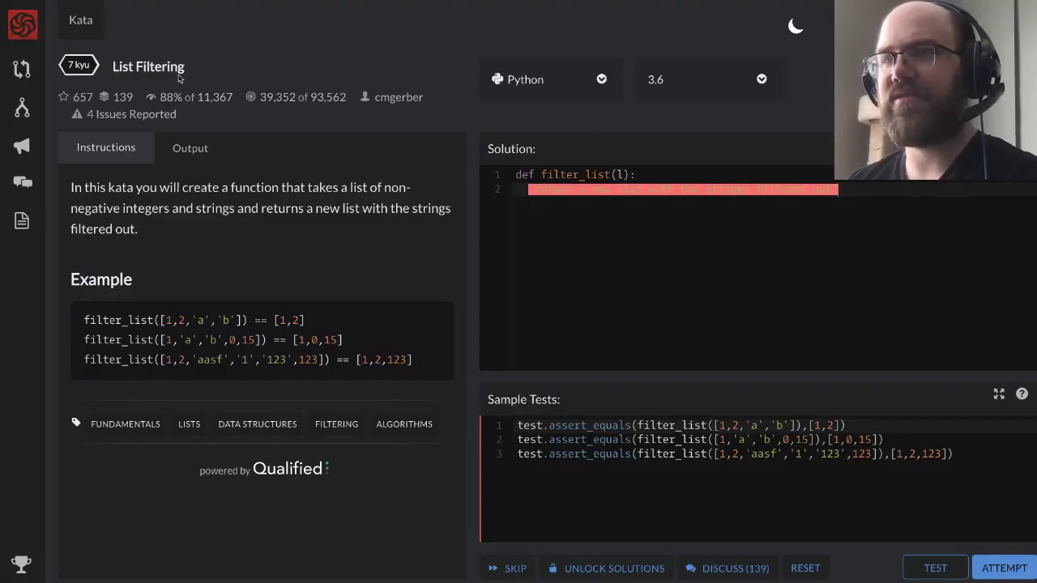
mouse_move(153, 198)
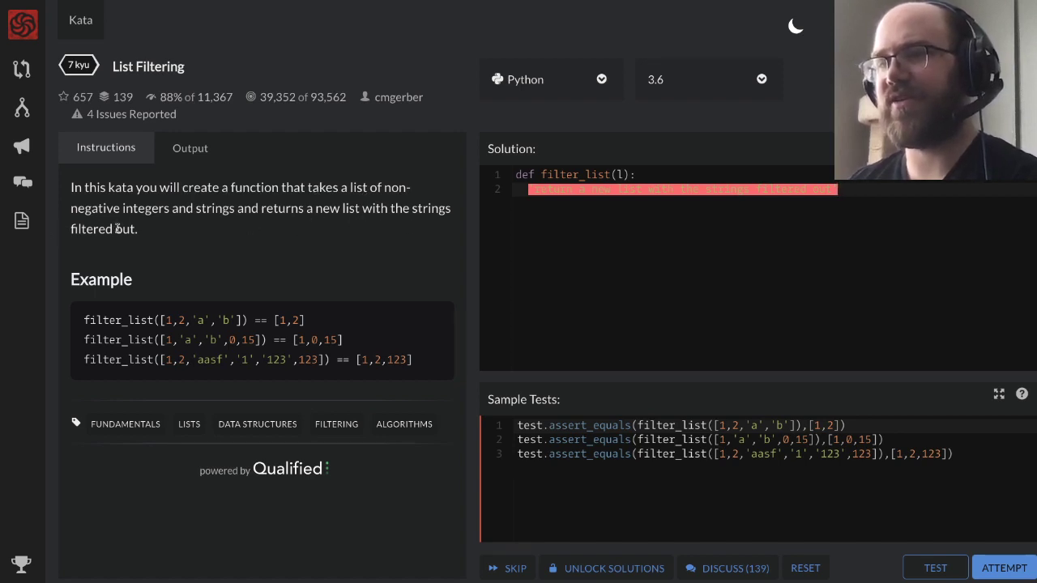
mouse_move(162, 288)
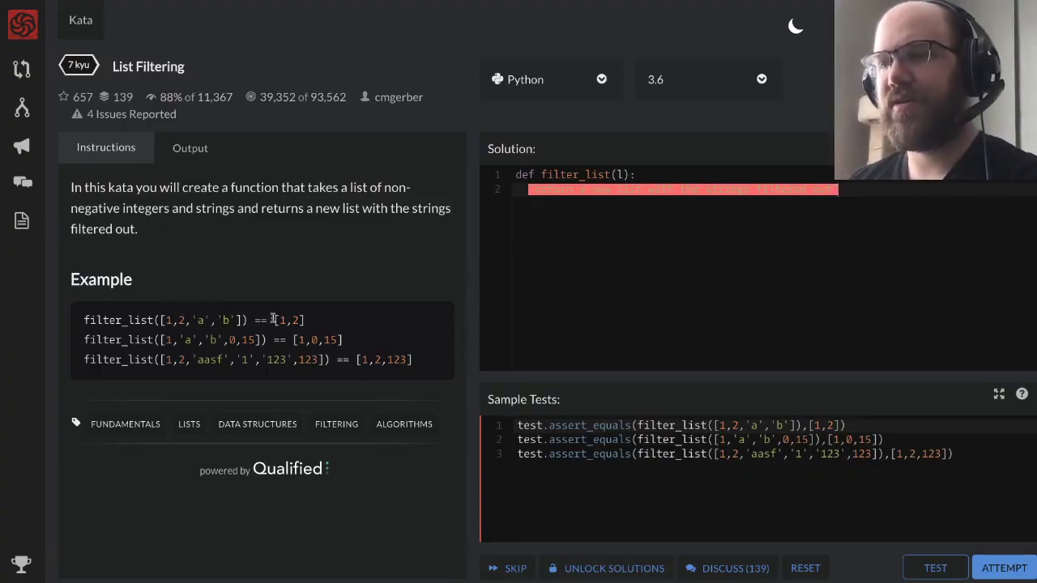
- Select and delete the placeholder comment inside the filter_list function body
double_click(118, 320)
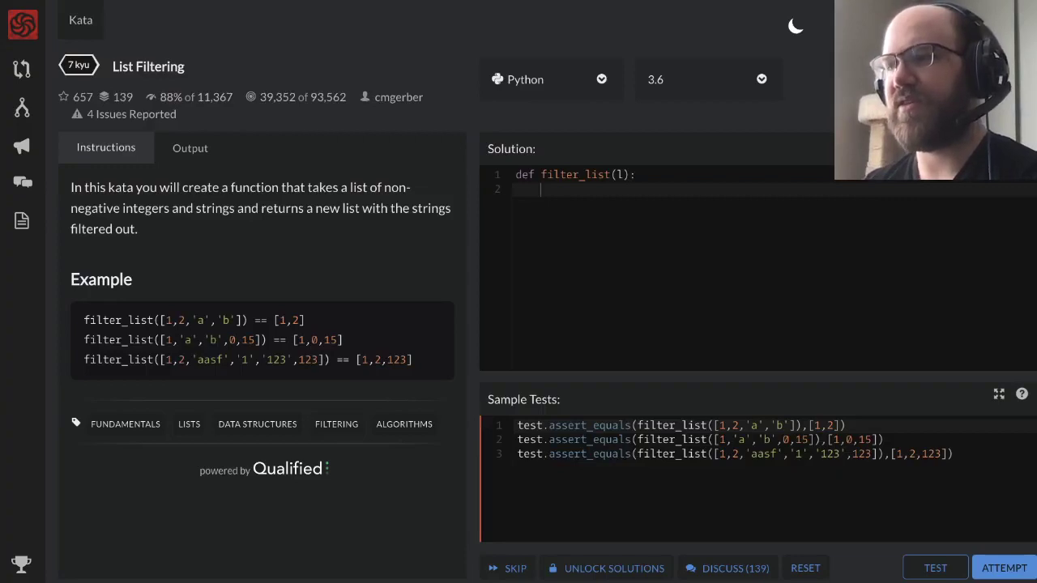
- Create an empty new_list, loop over l, and check type(item) == int
text(new_li)
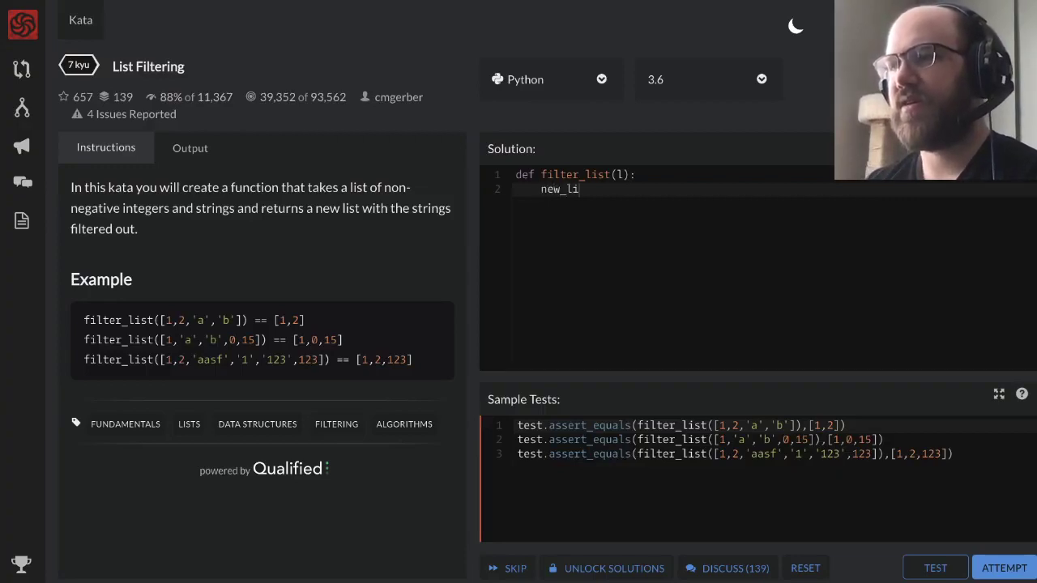
text(st = [])
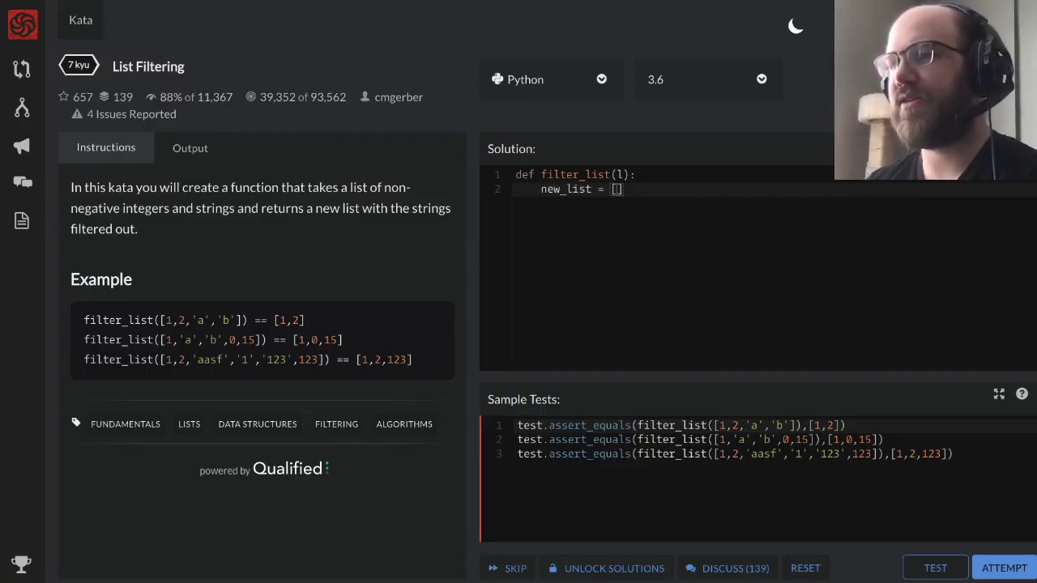
key(Enter)
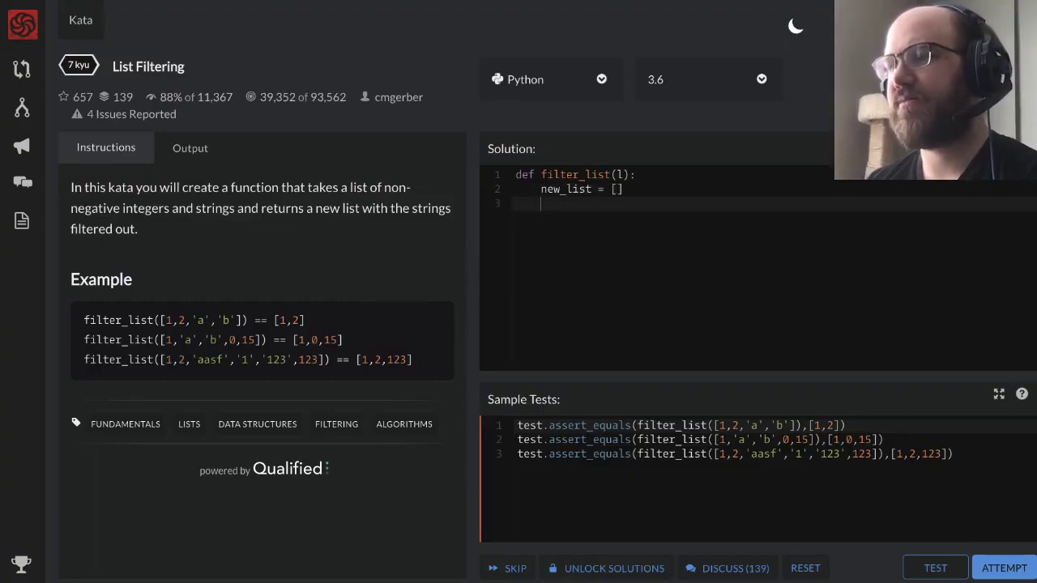
text(for item in l)
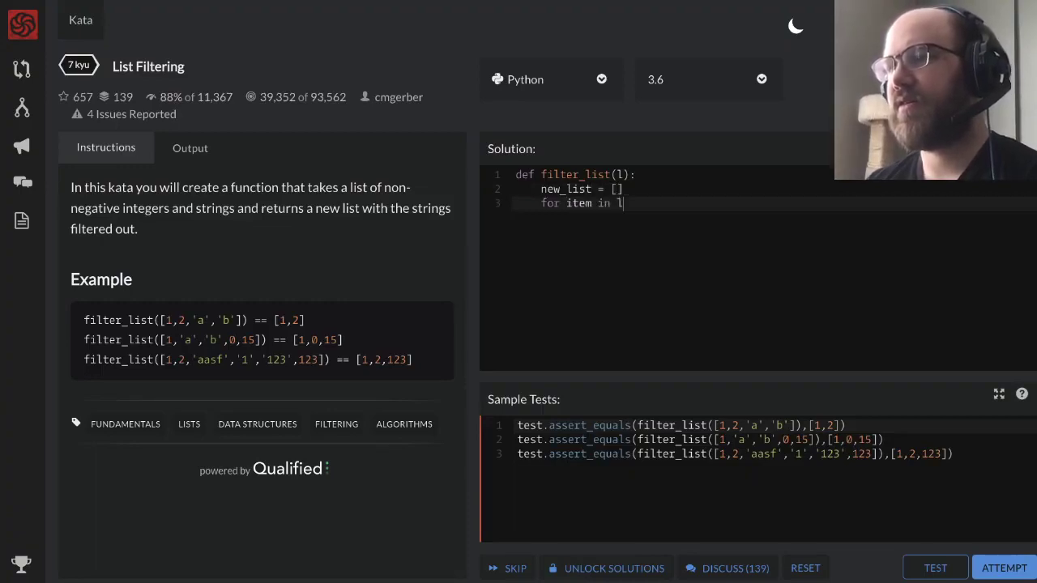
text(:)
text(if)
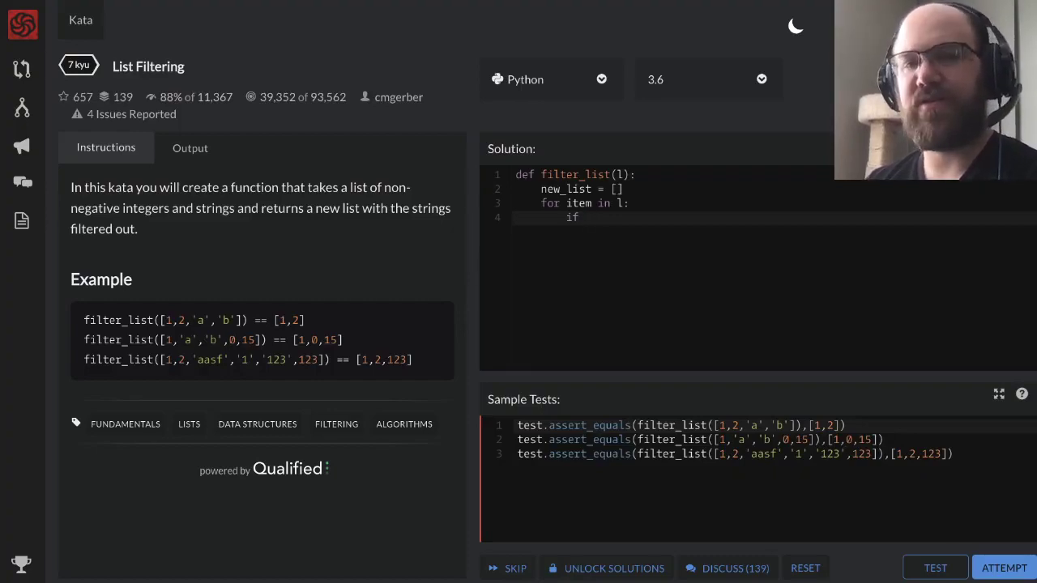
text(type)
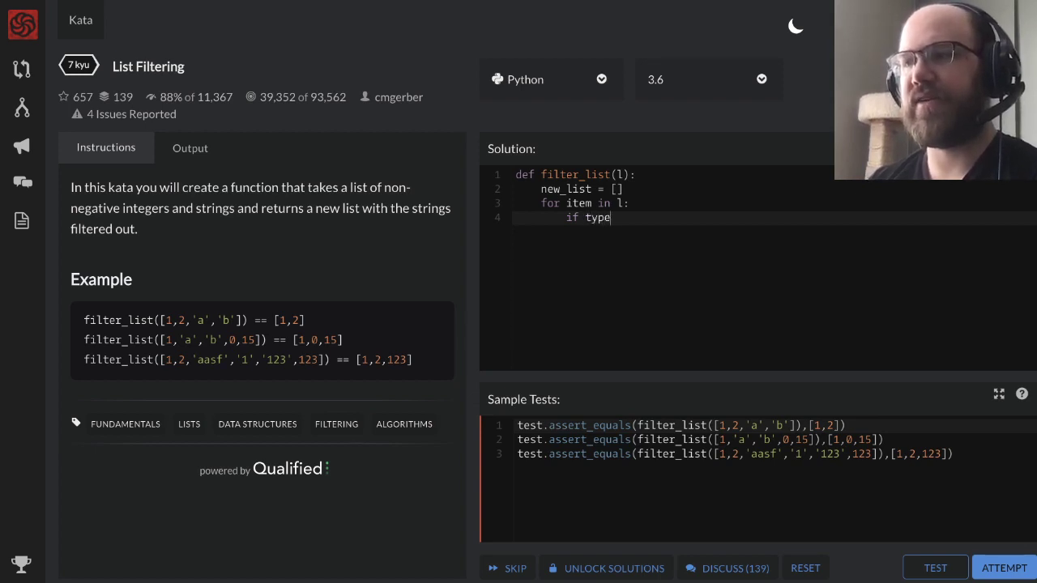
text((item))
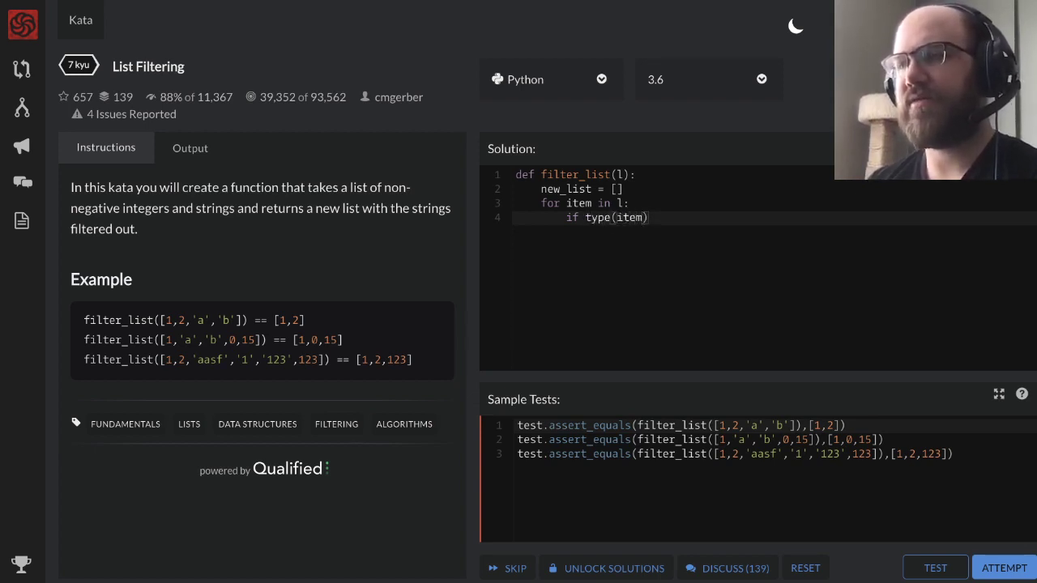
text(== int)
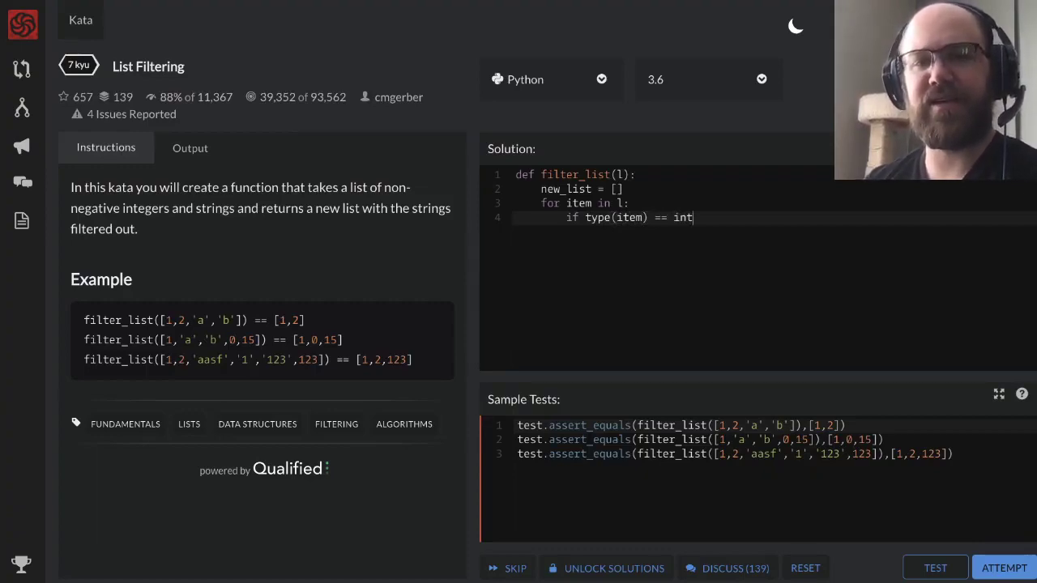
text(:)
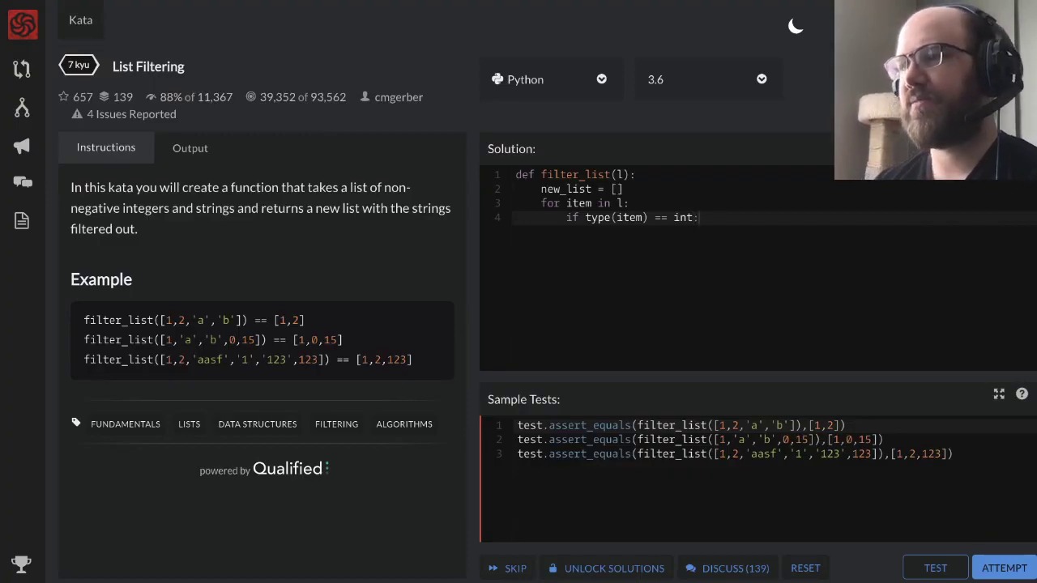
- Append each integer item to new_list and return new_list
key(Enter)
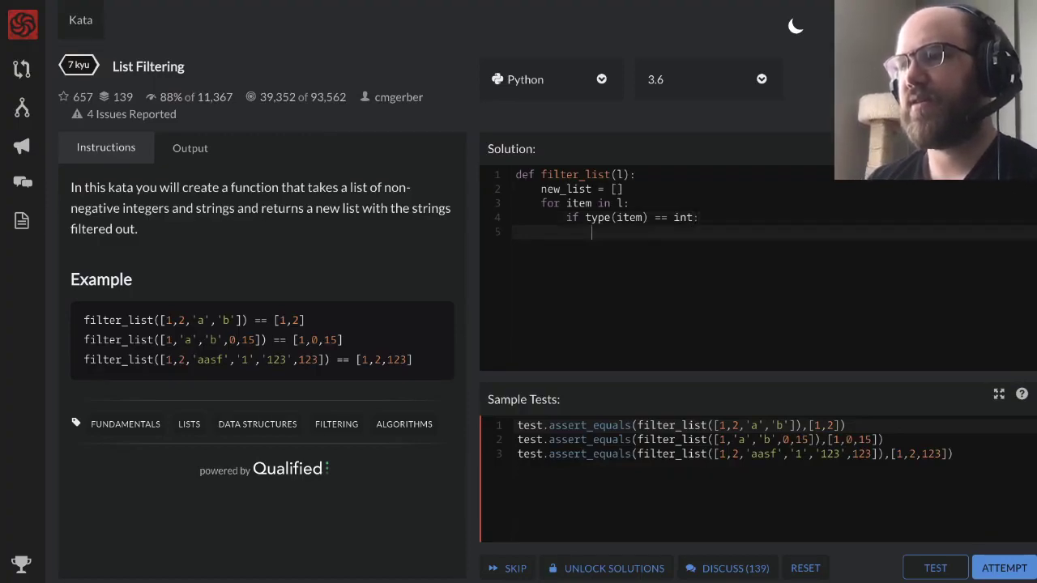
text(new_list.)
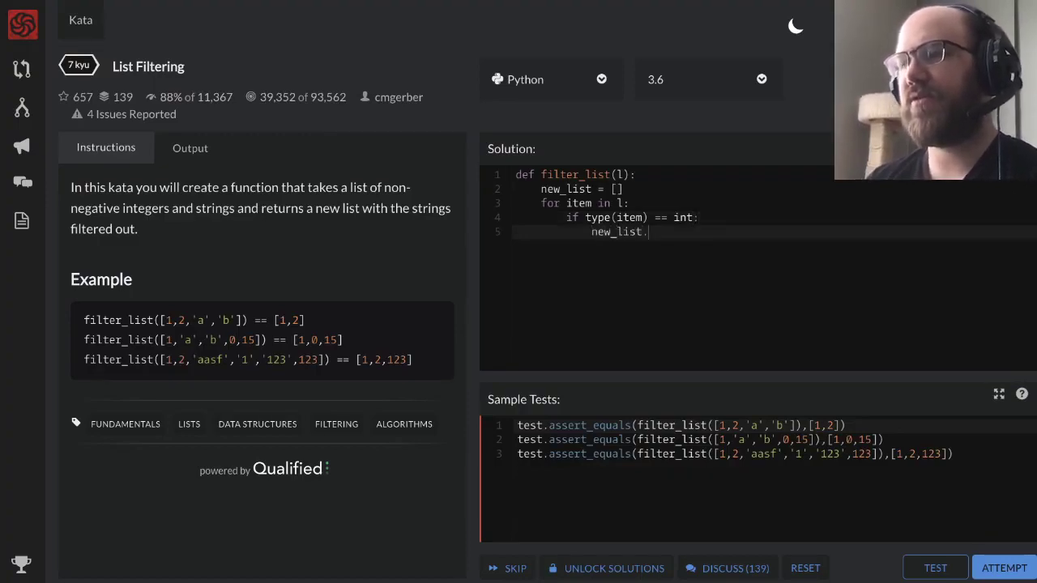
text(append)
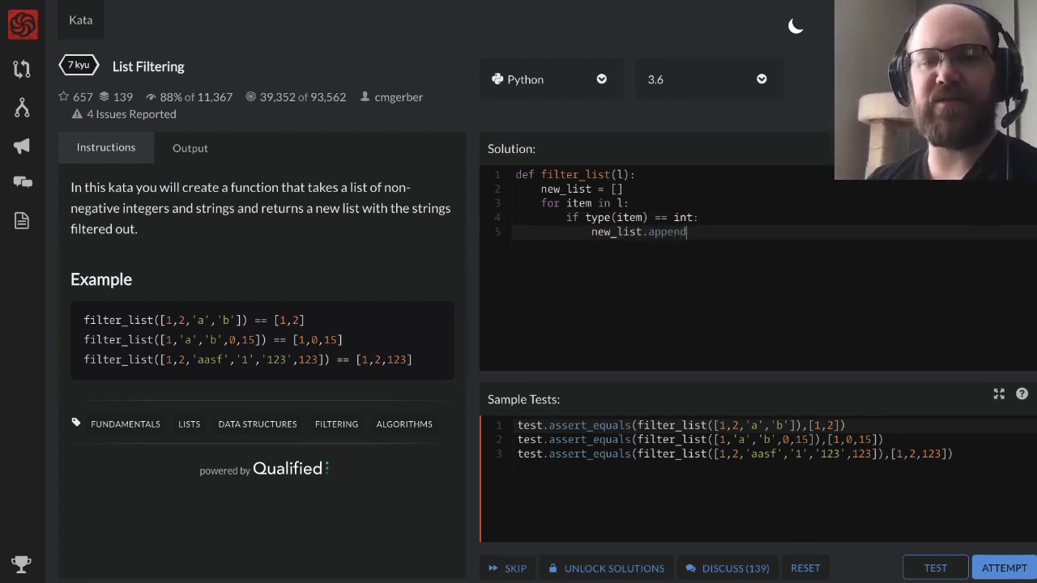
text(())
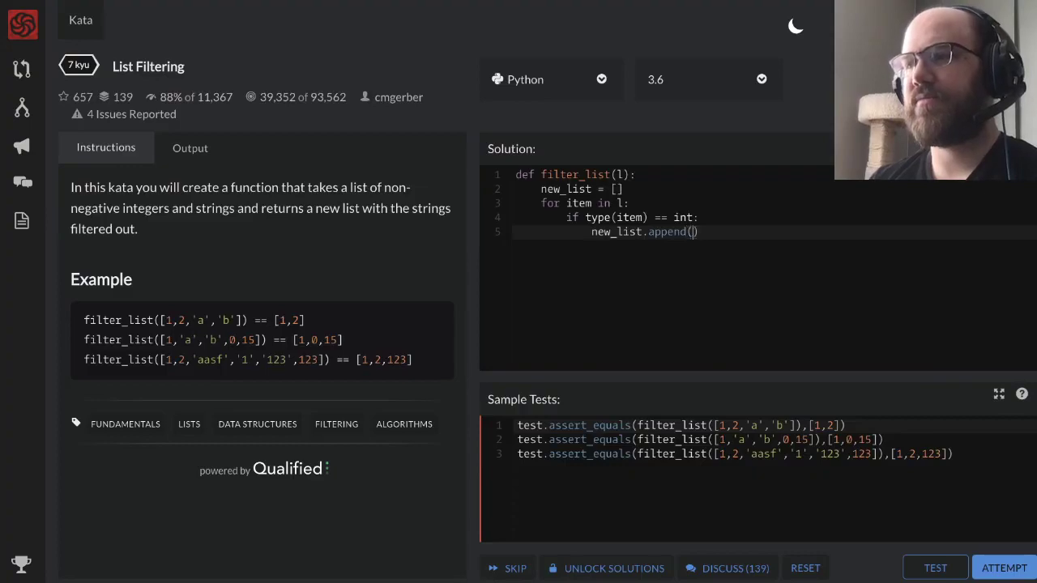
text(item)
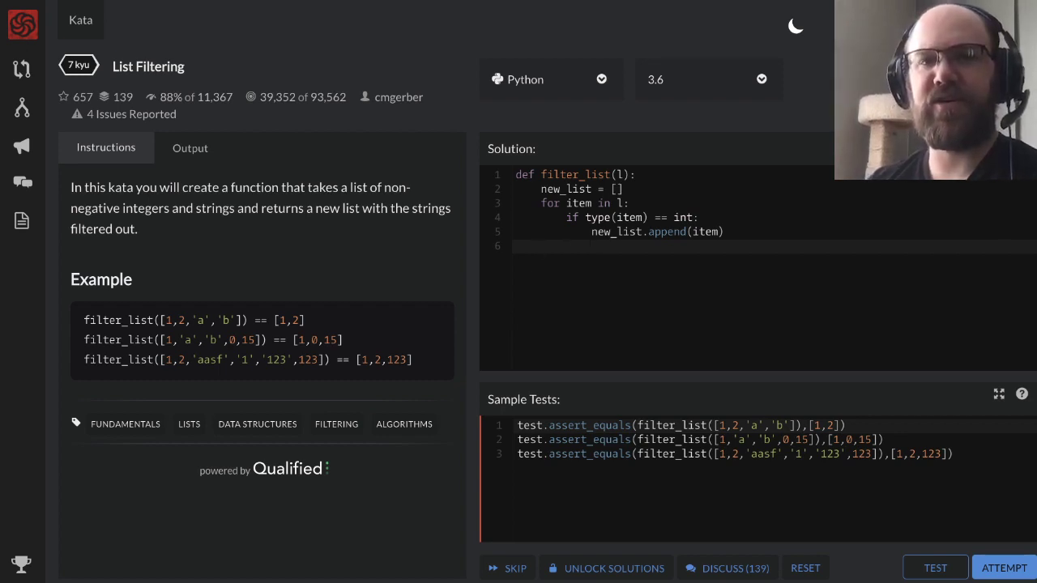
text(return n)
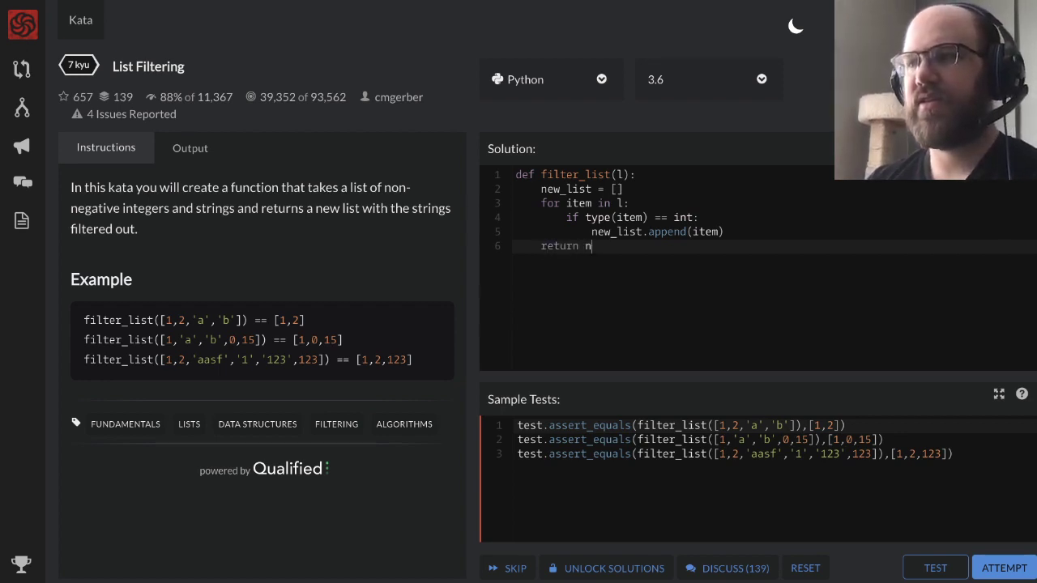
text(ew_list)
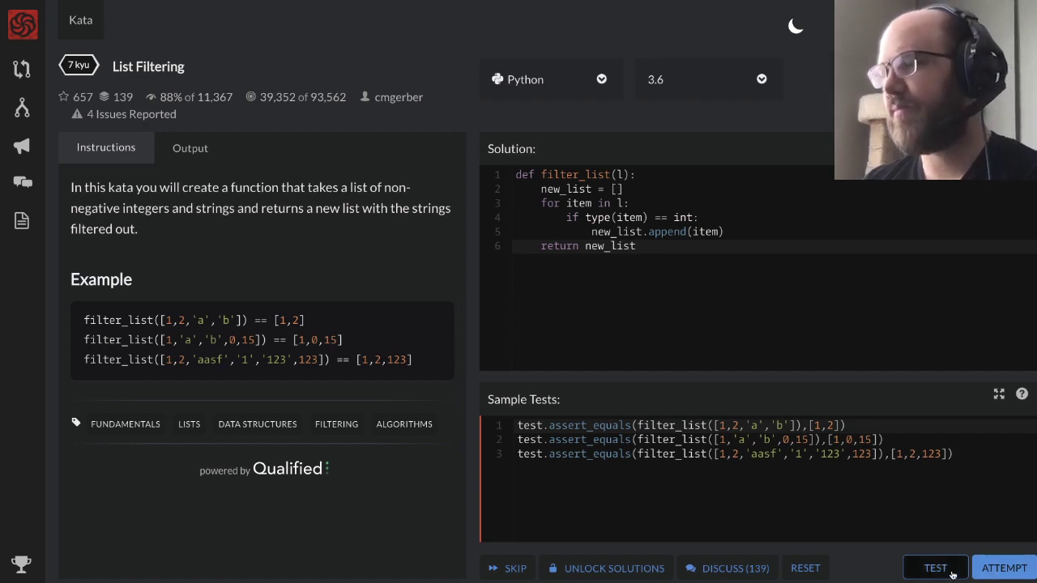
- Pass the sample tests and full attempt with the loop solution, then select its code
click(935, 568)
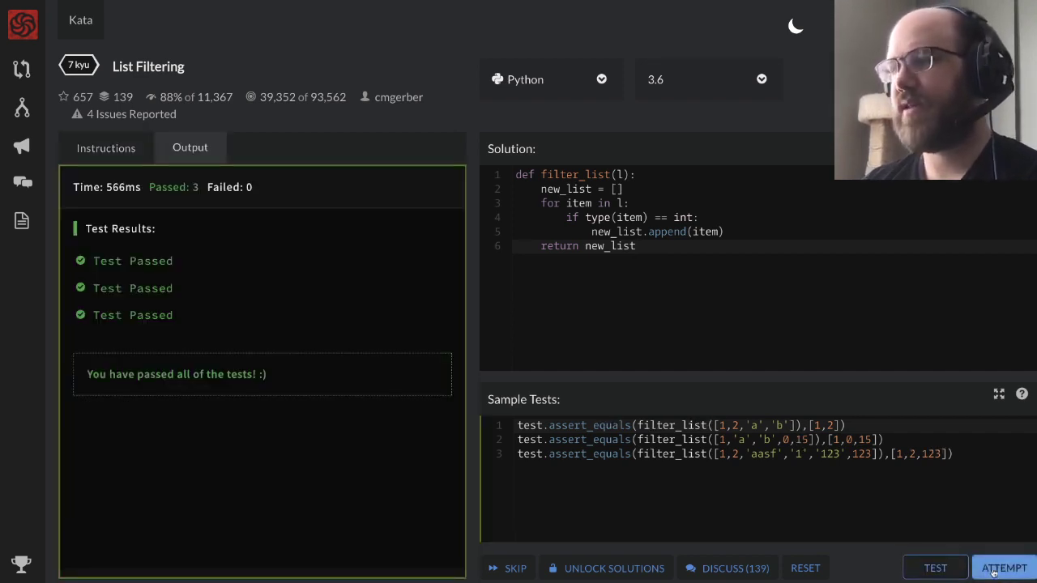
mouse_move(1004, 568)
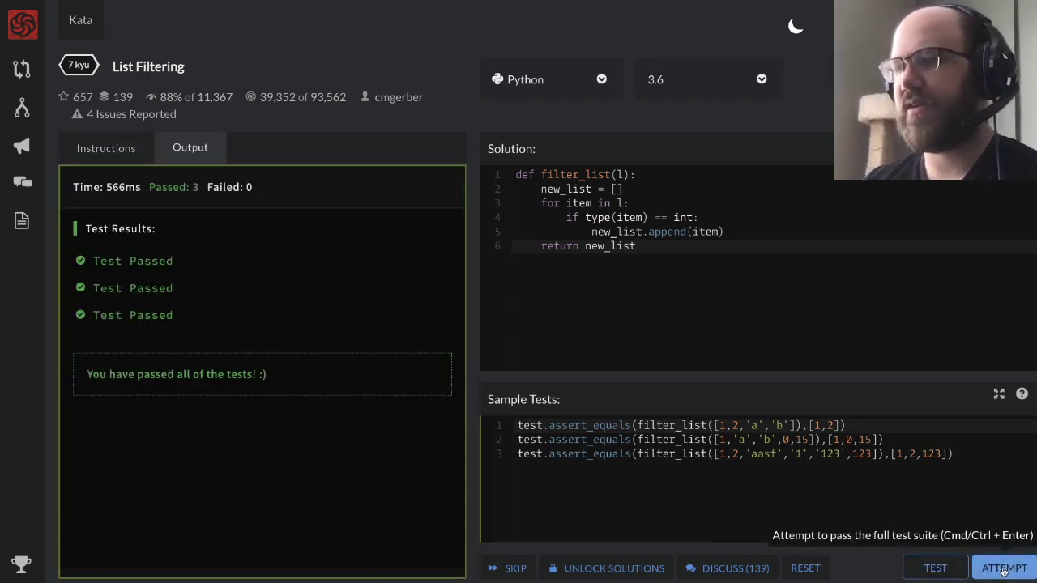
click(1005, 567)
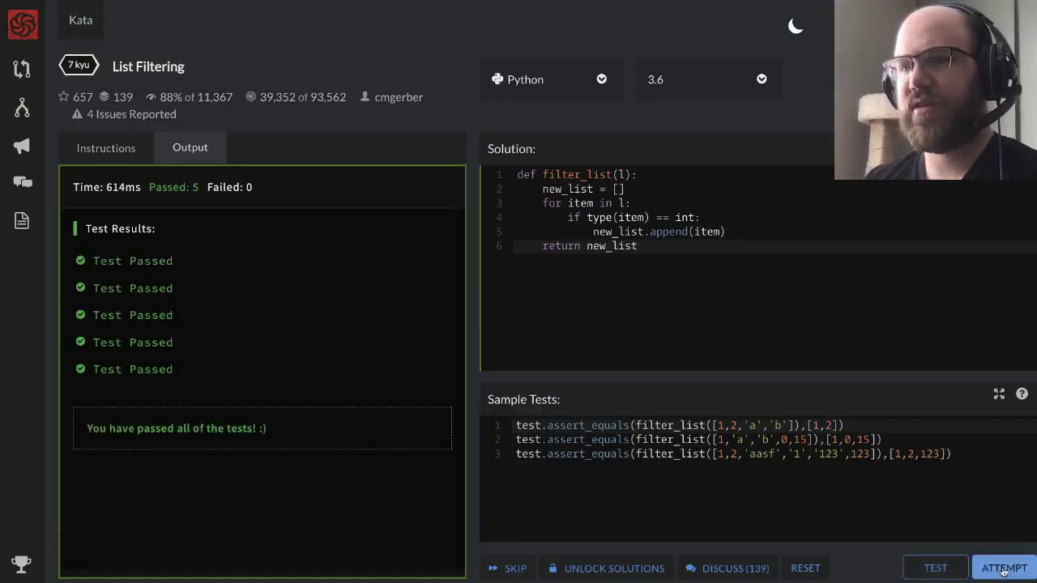
click(1006, 568)
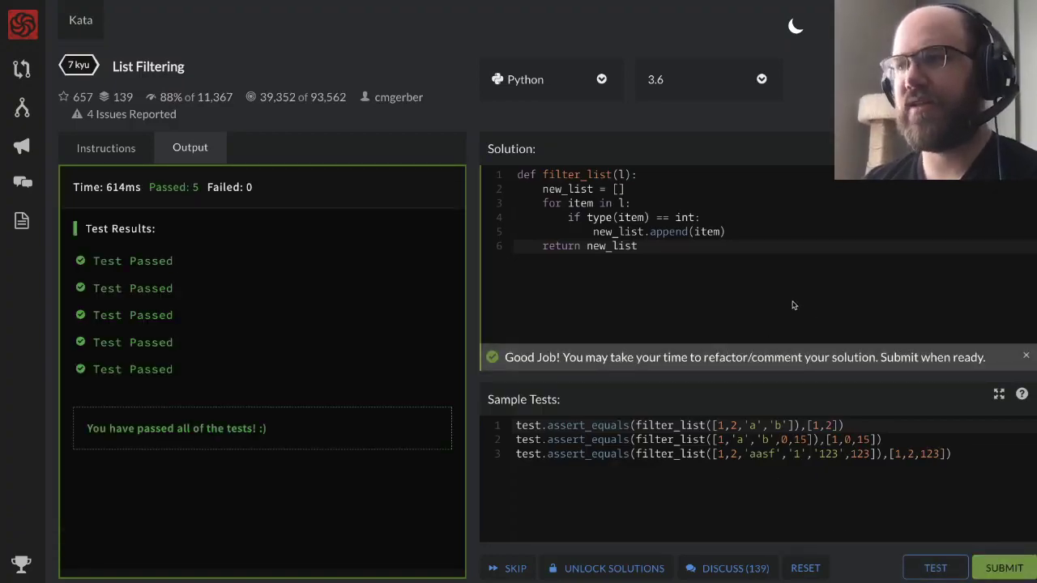
mouse_move(1004, 568)
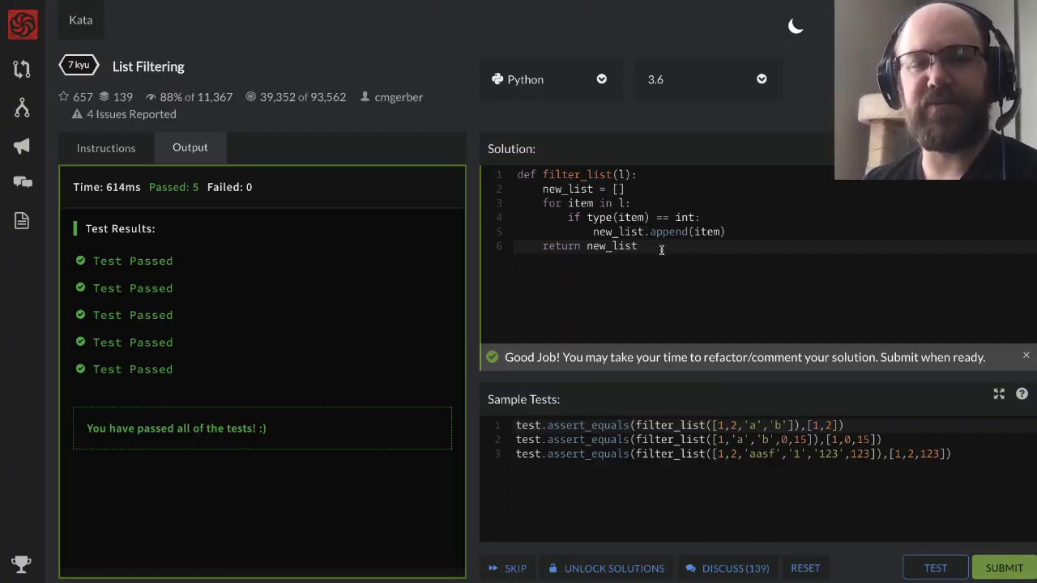
drag(543, 189, 636, 245)
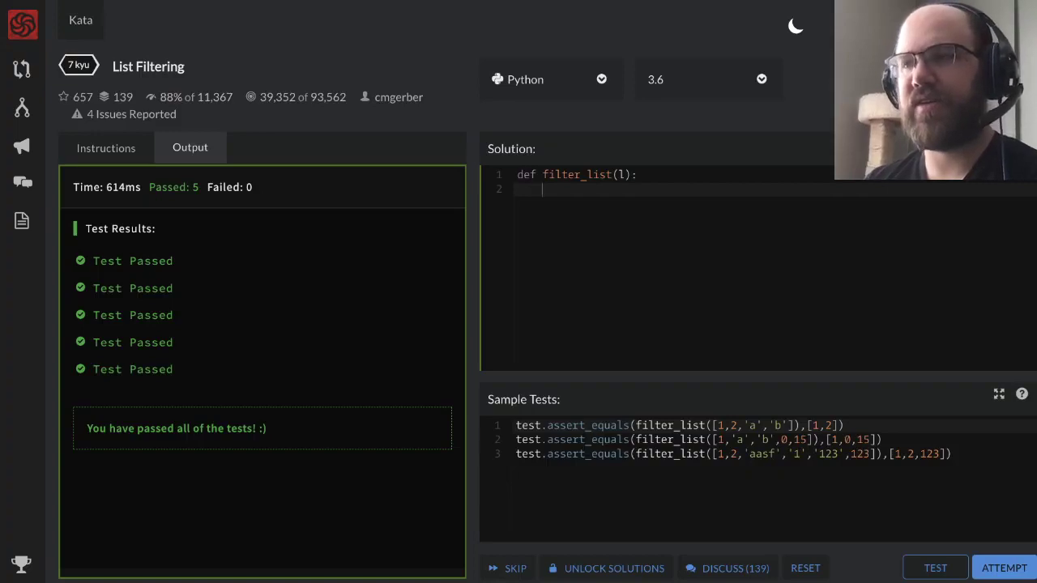
- Write a one-line return list comprehension keeping only int items, and run the sample tests
text(return)
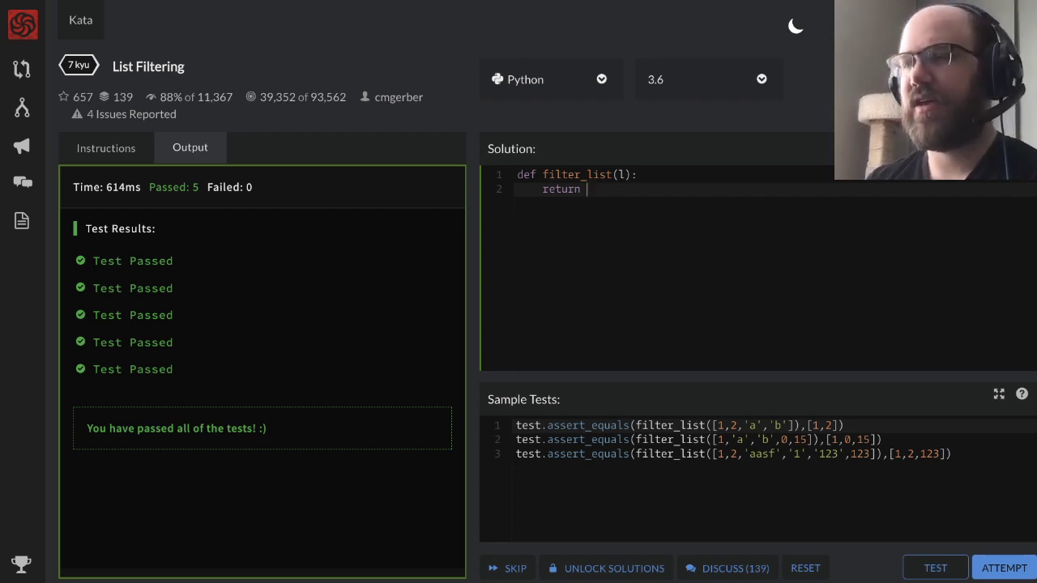
text([])
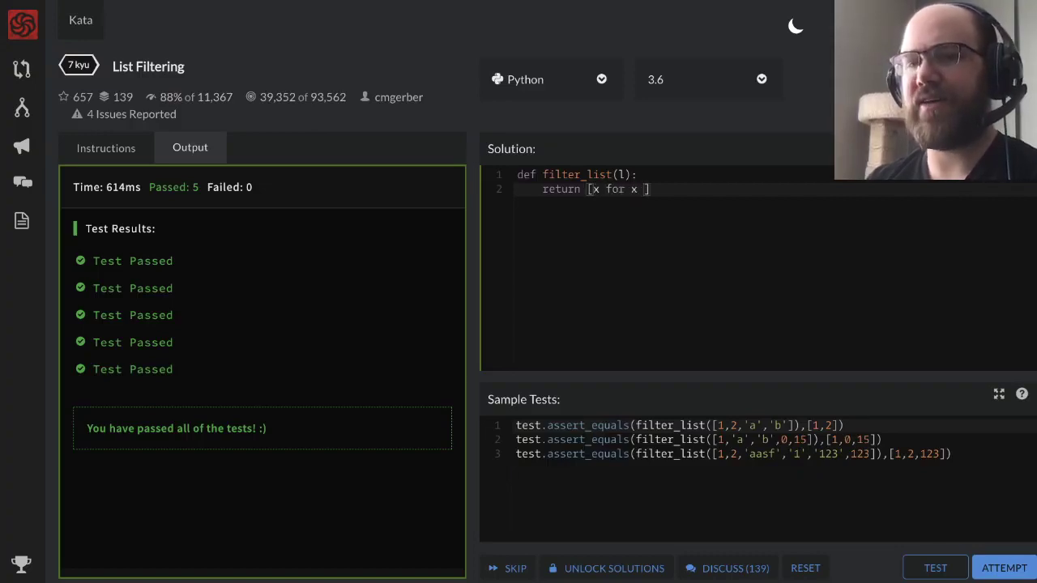
text(in l)
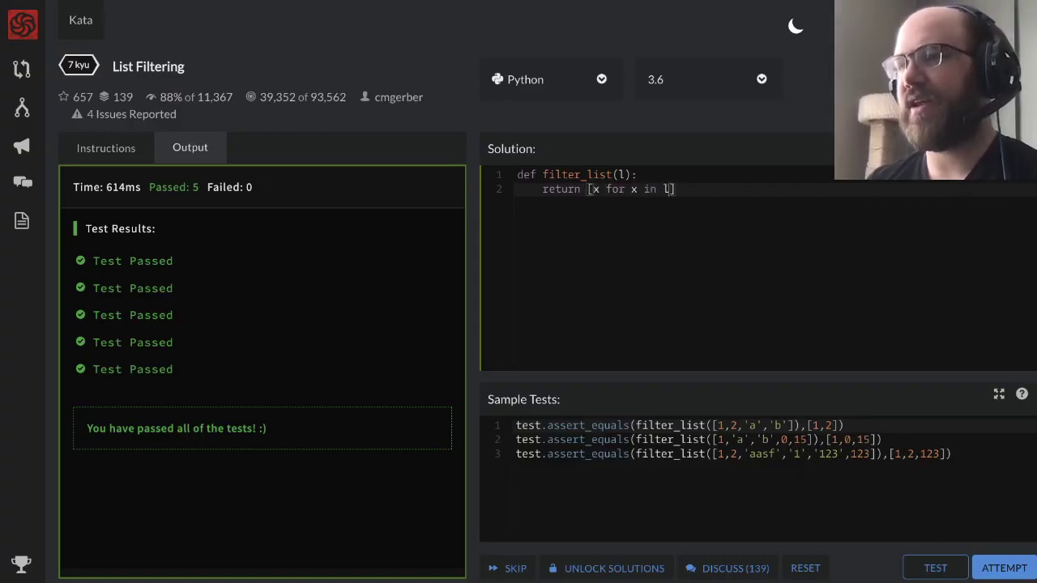
text(if type(x)==)
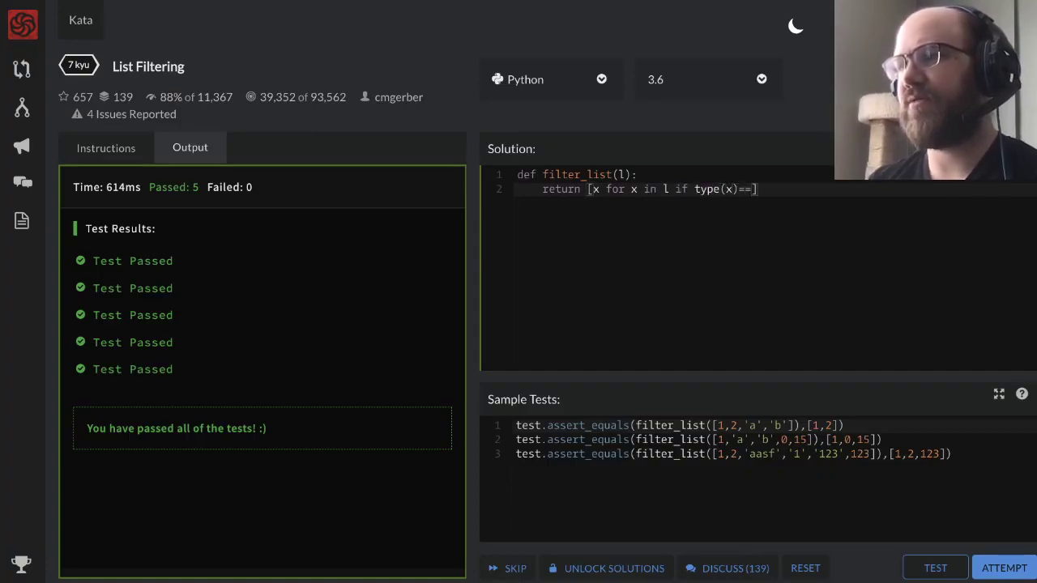
text(int)
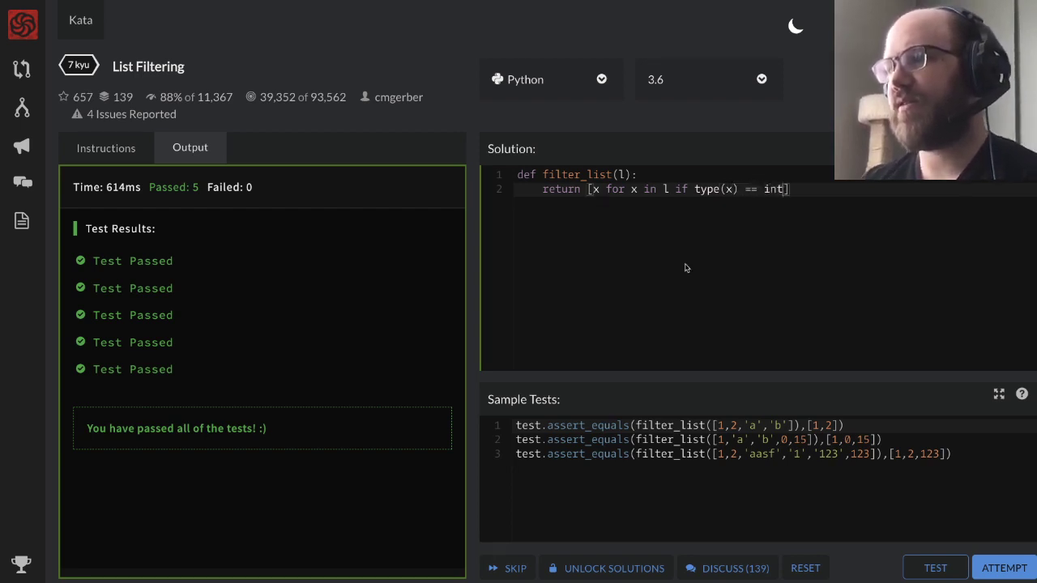
mouse_move(938, 571)
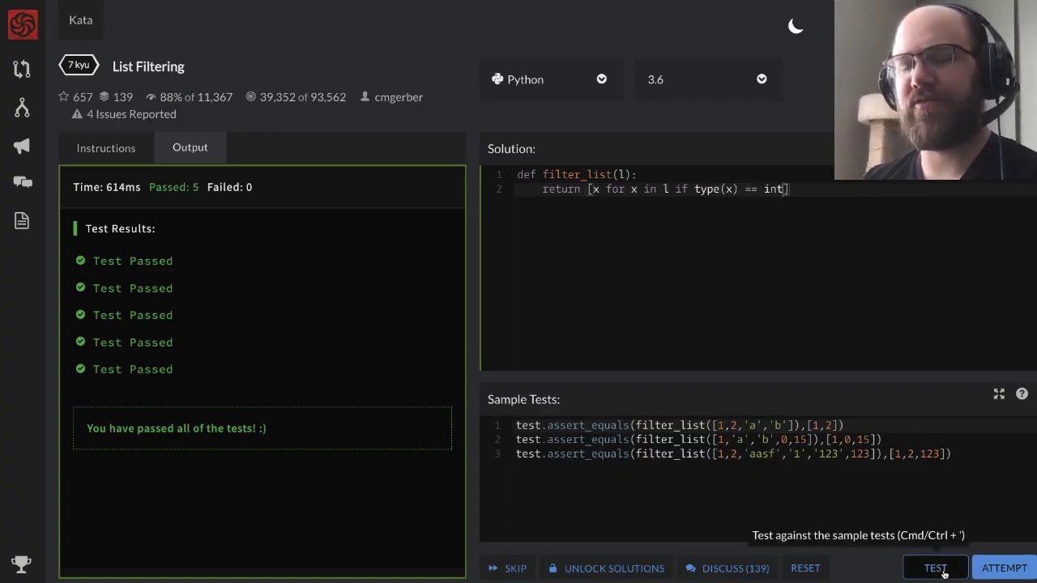
click(936, 567)
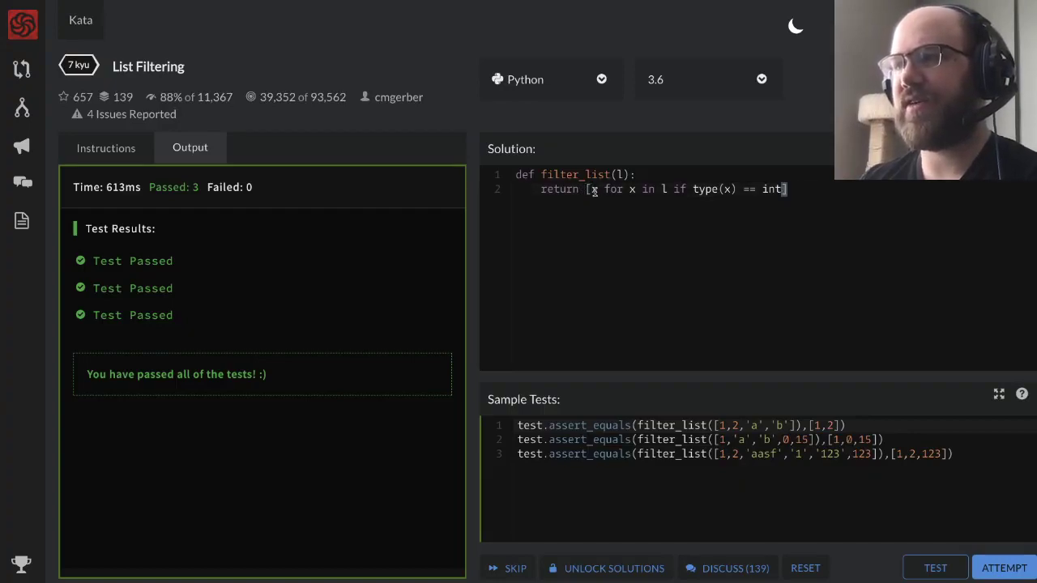
mouse_move(621, 202)
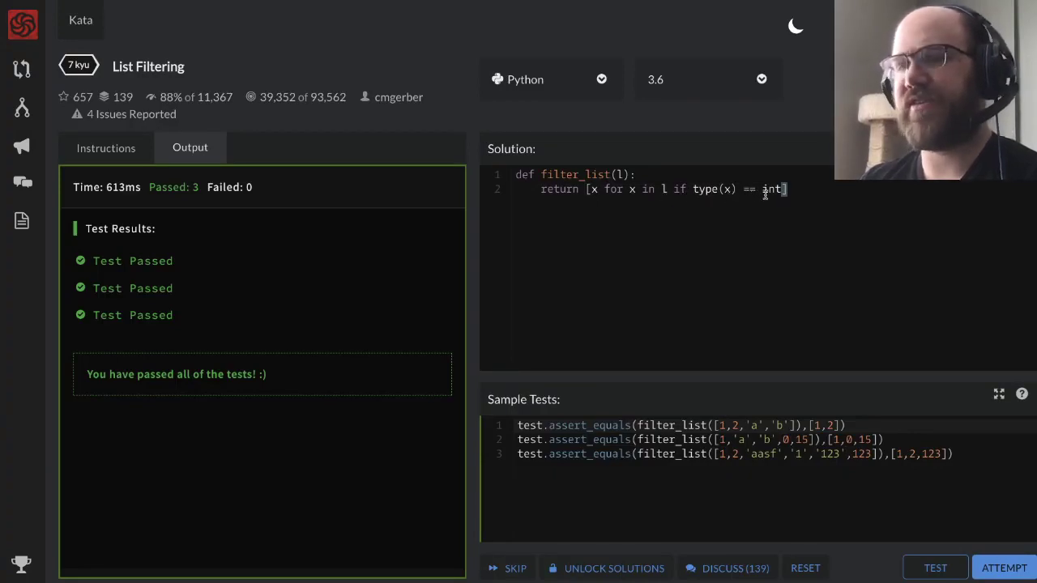
mouse_move(758, 179)
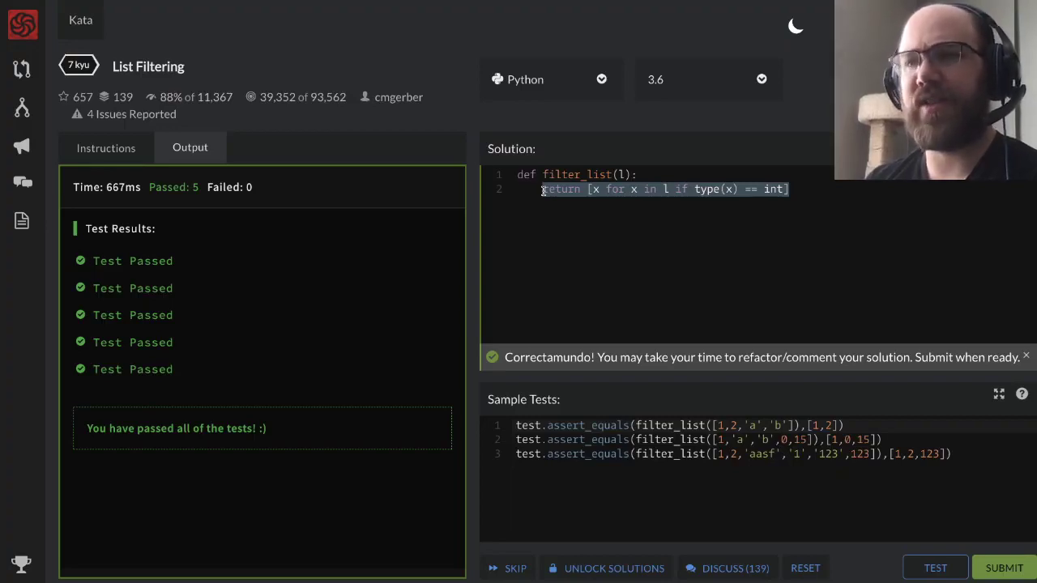
- Replace the comprehension with list(filter(lambda x: type(x)==int, l)) and rerun the tests
key(Delete)
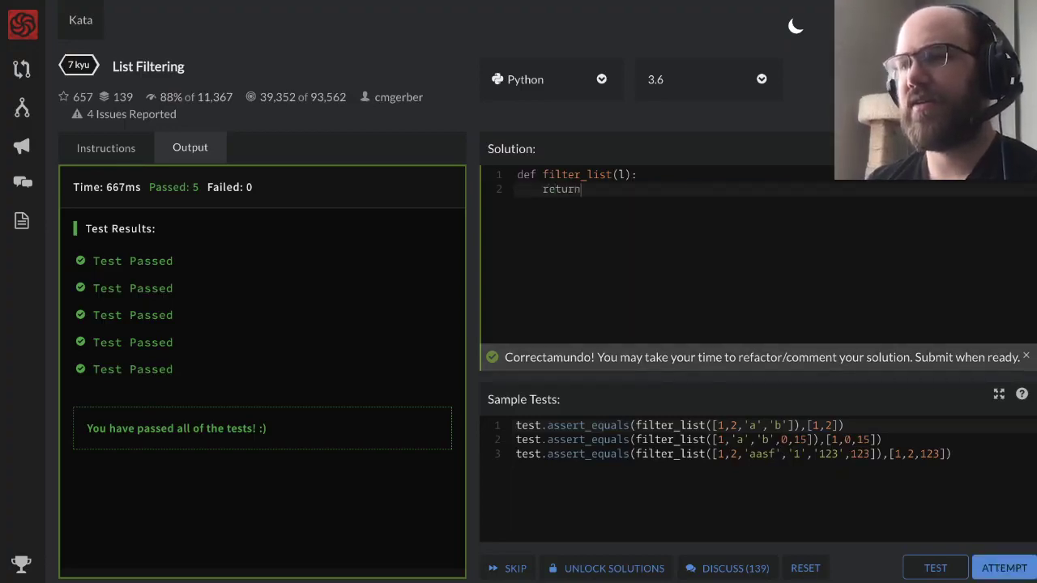
text(filter)
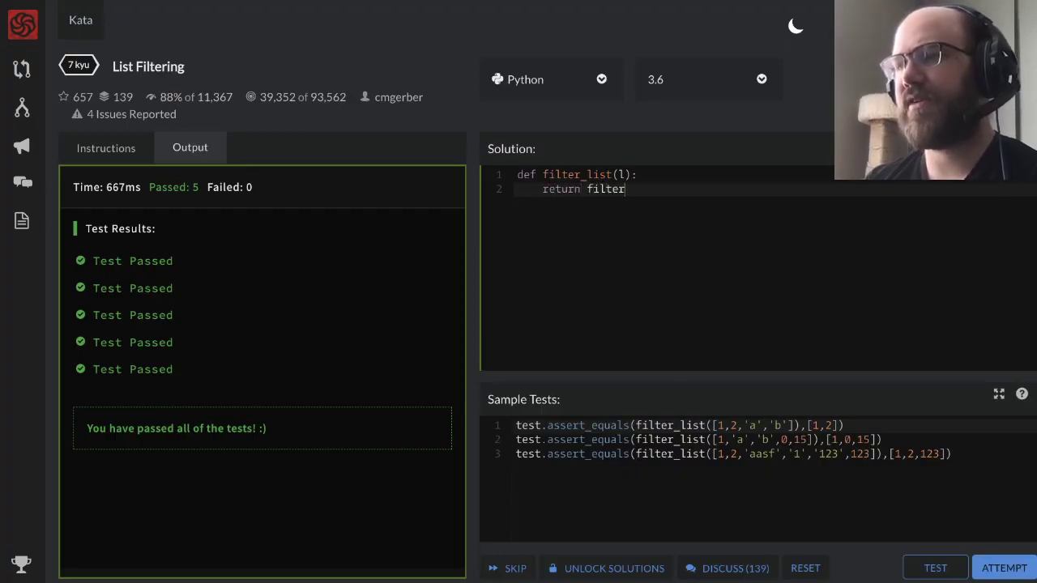
text(())
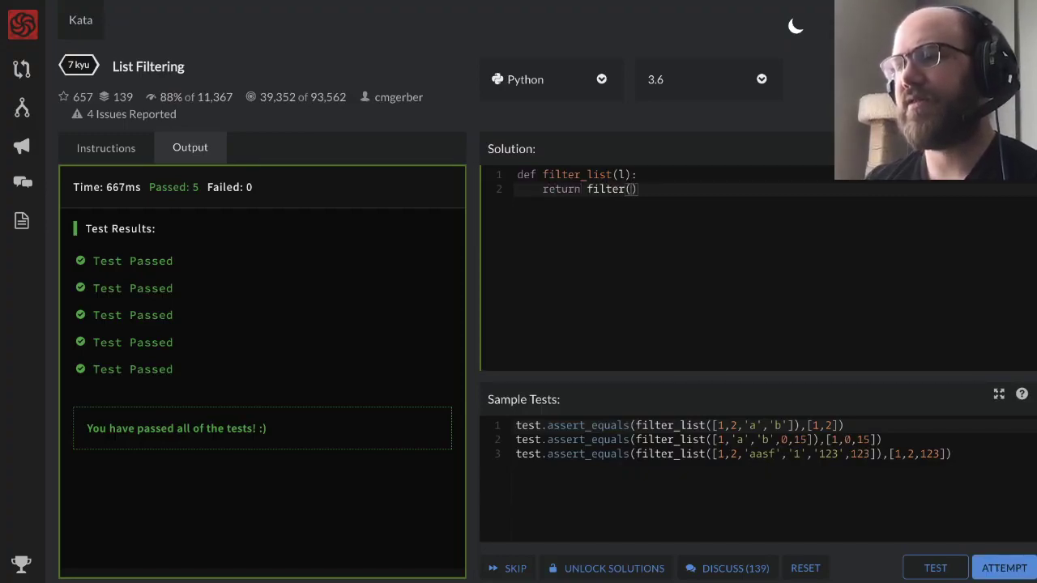
text(lambda)
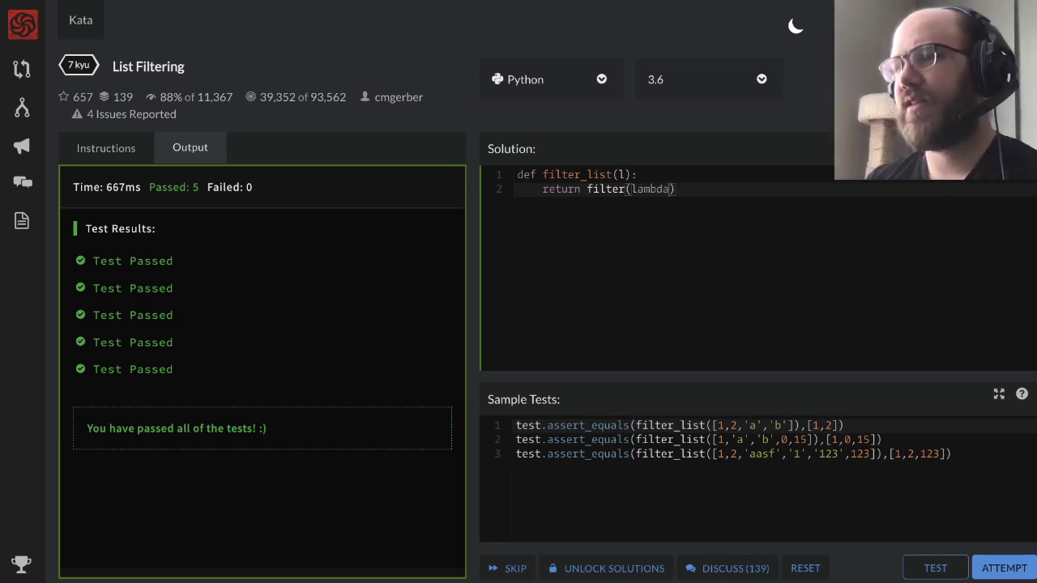
text(x:t)
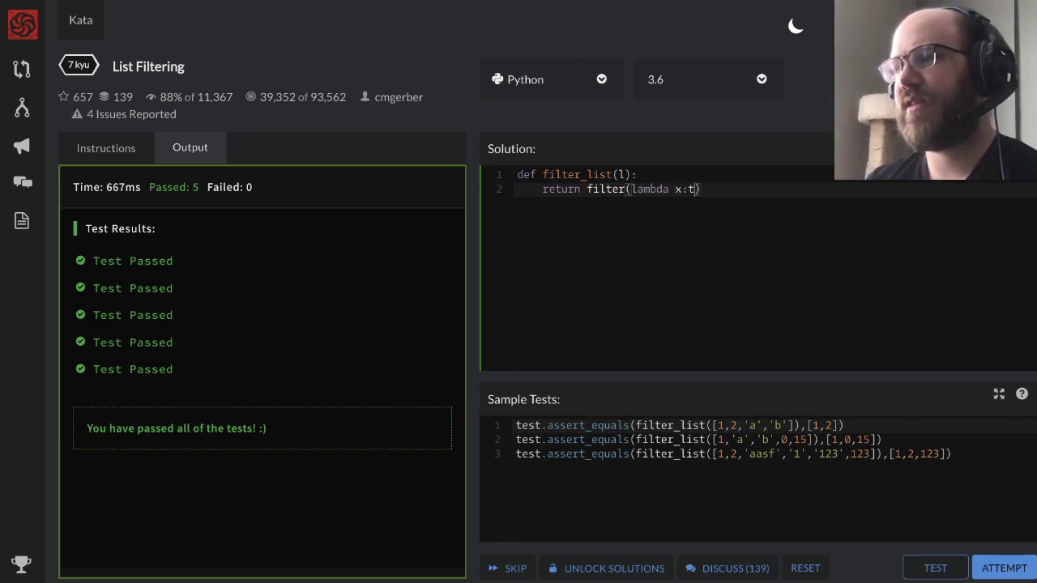
text(ype(x)==int))
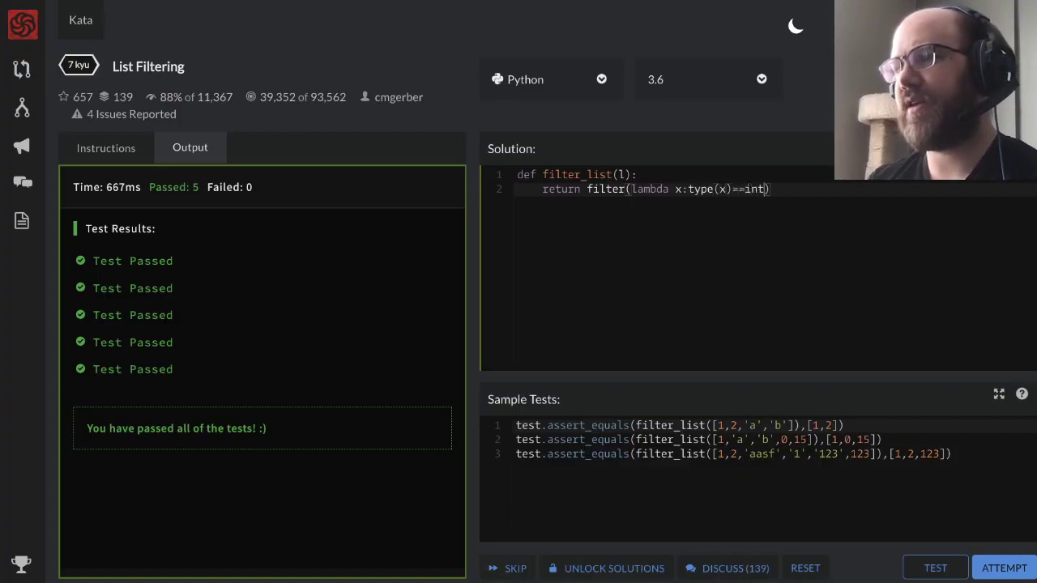
text(, l)
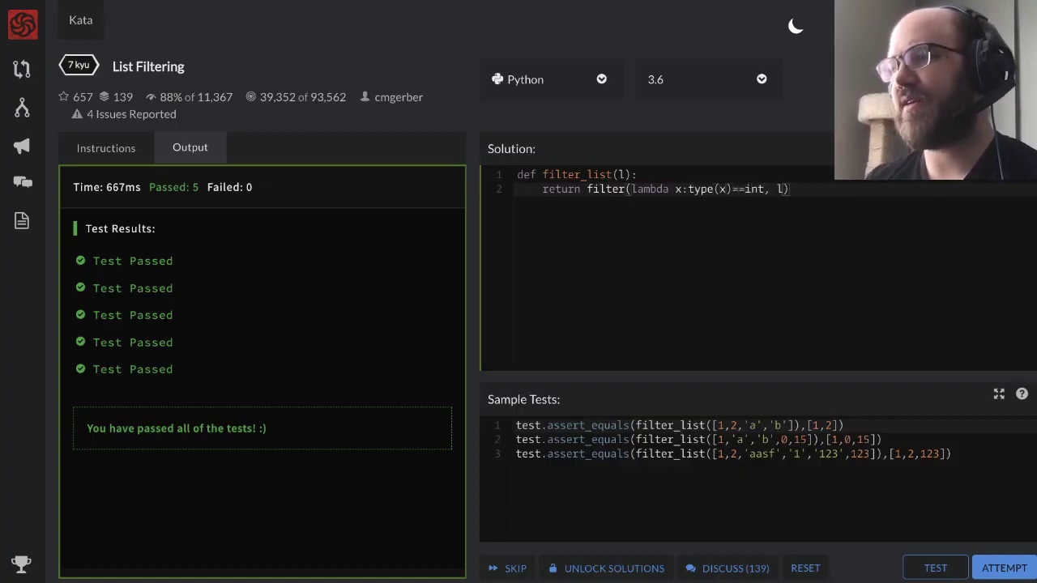
click(935, 567)
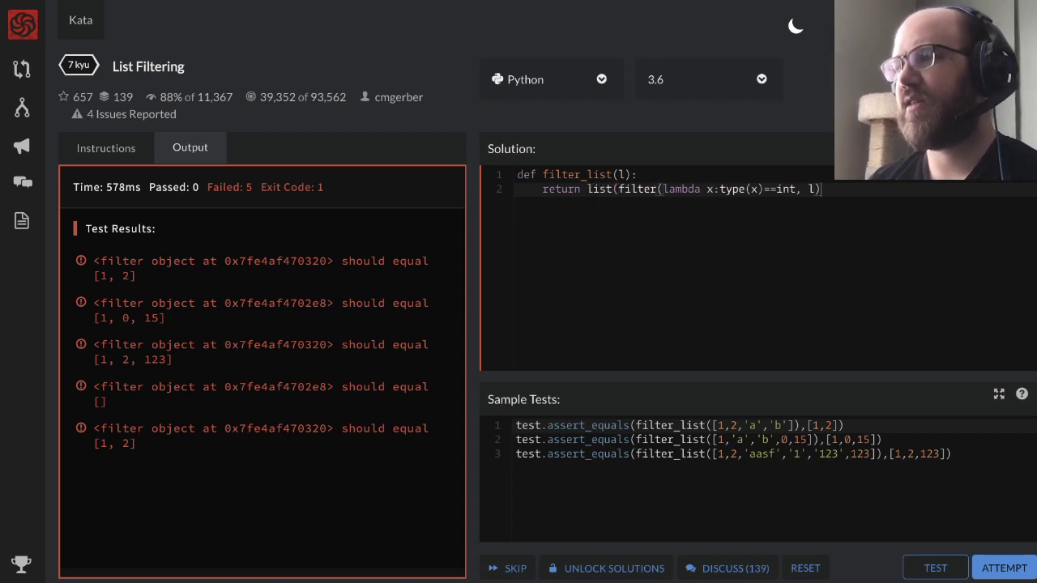
click(935, 567)
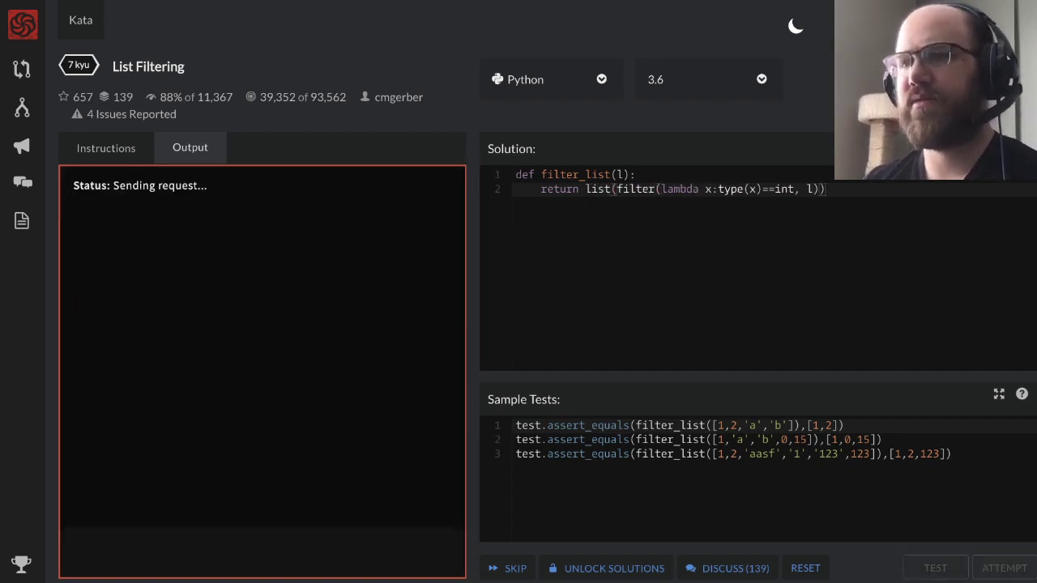
click(935, 568)
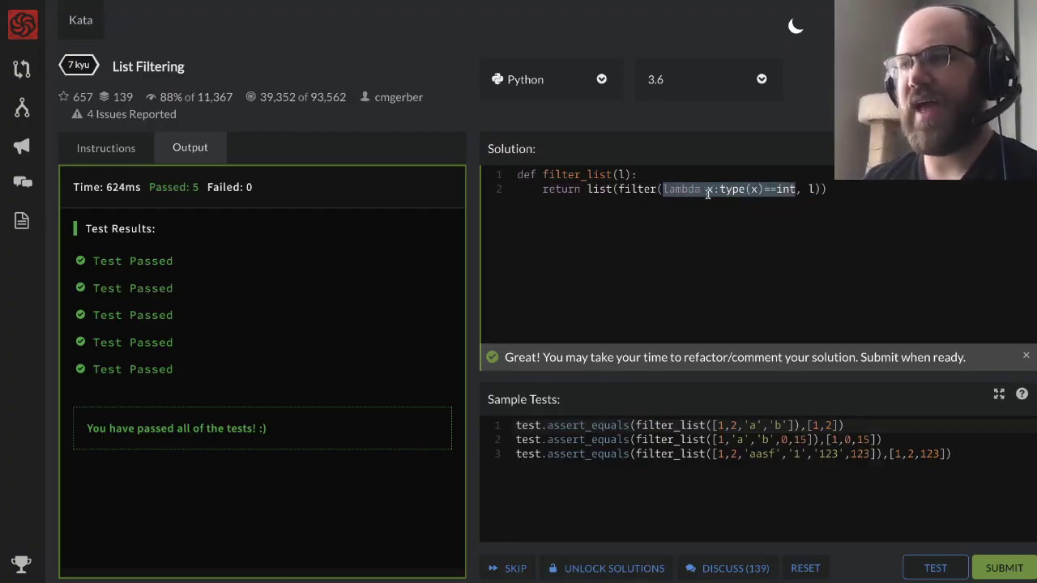
mouse_move(776, 189)
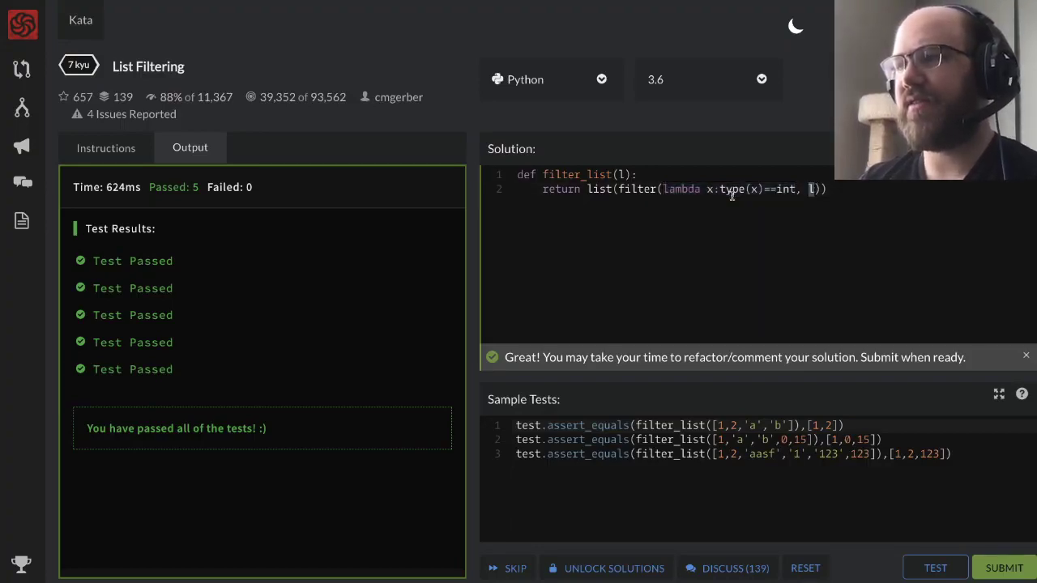
- Highlight parts of the lambda filter line while explaining how it works
double_click(640, 189)
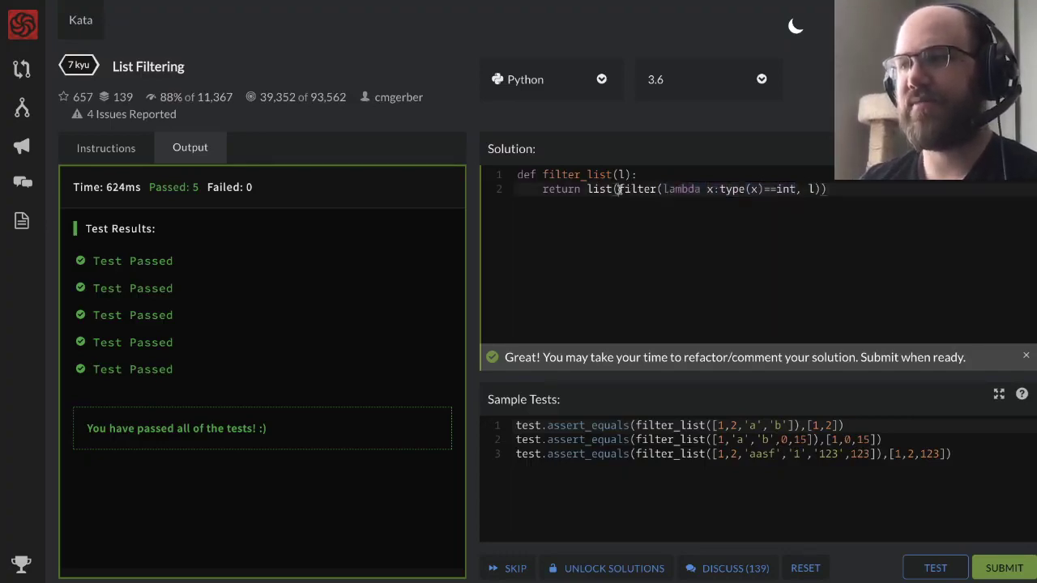
drag(620, 188, 814, 189)
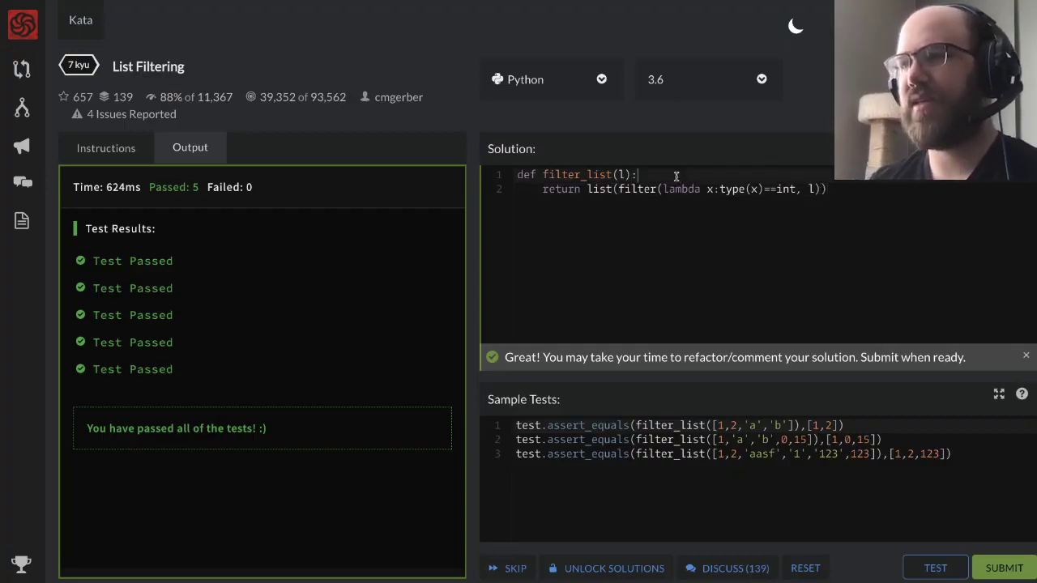
- Add a nested is_int(var) helper returning True when type(var) is int, else False
key(Enter)
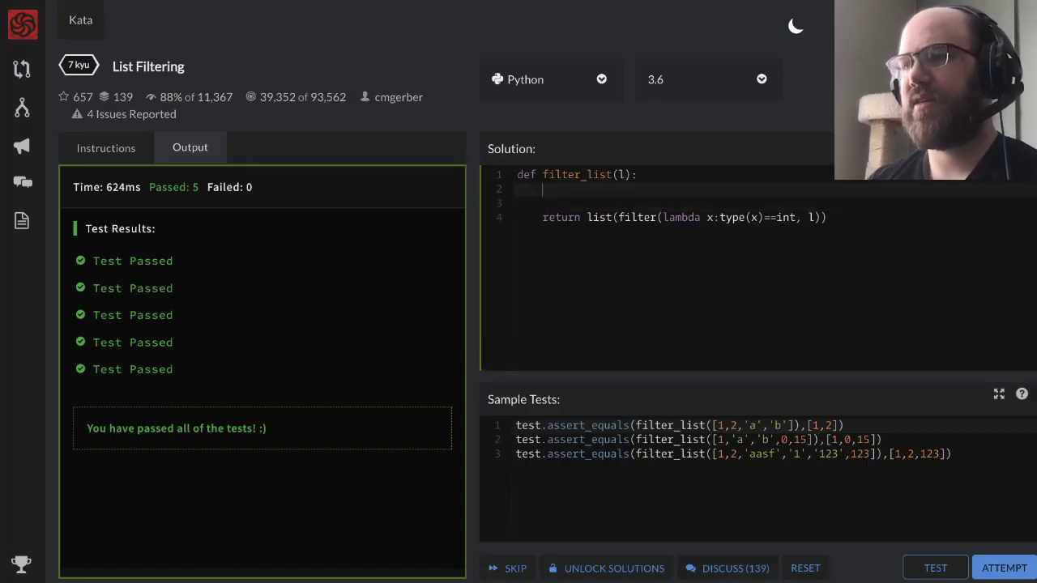
text(d)
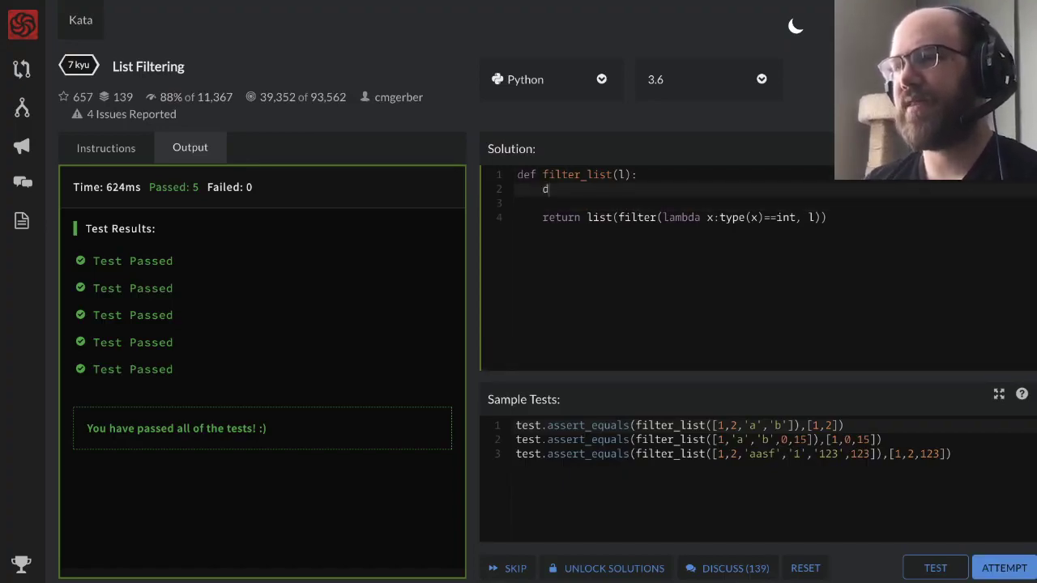
text(ef is)
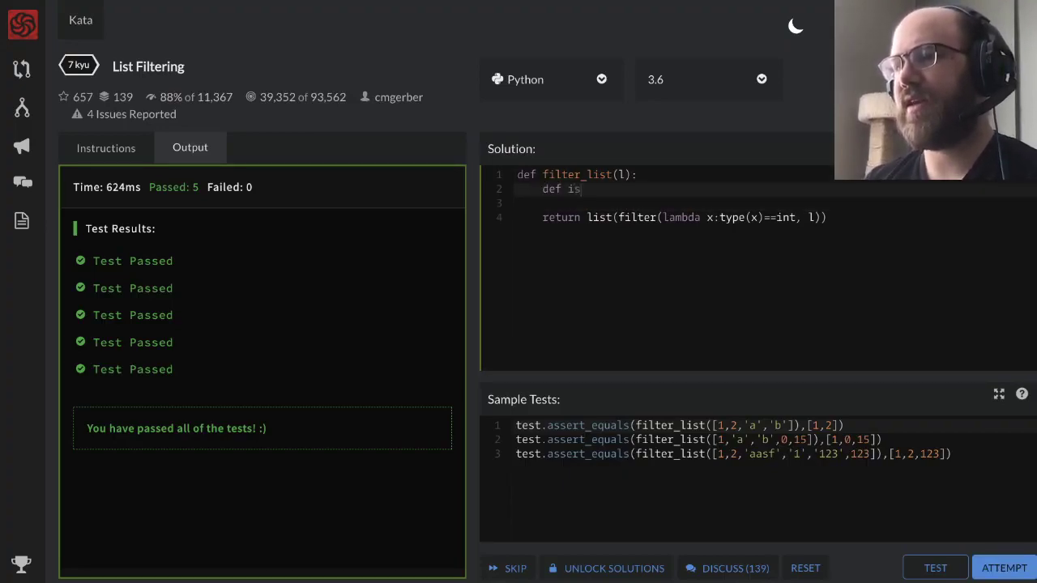
text(_int())
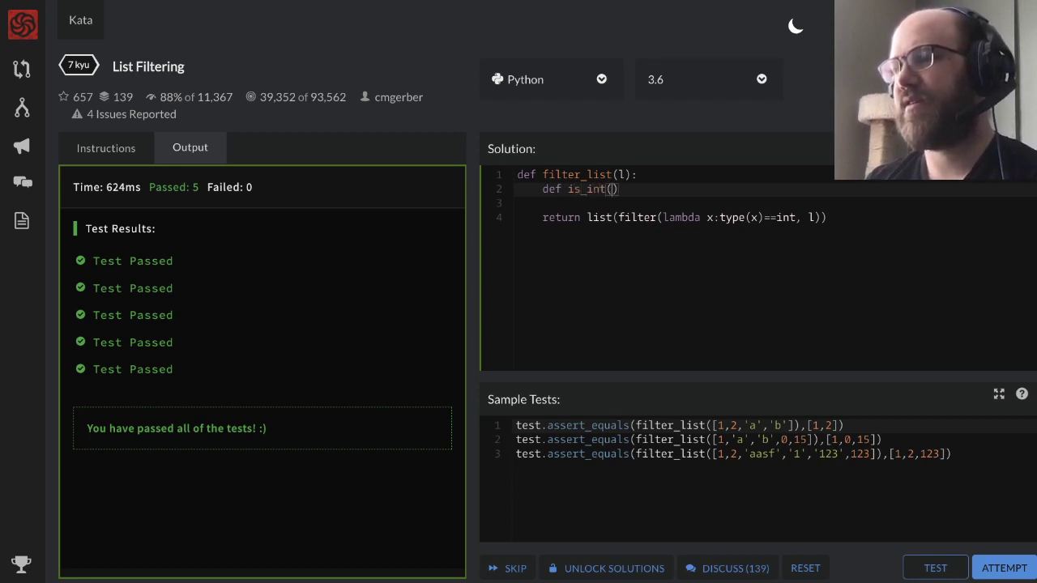
text(var)
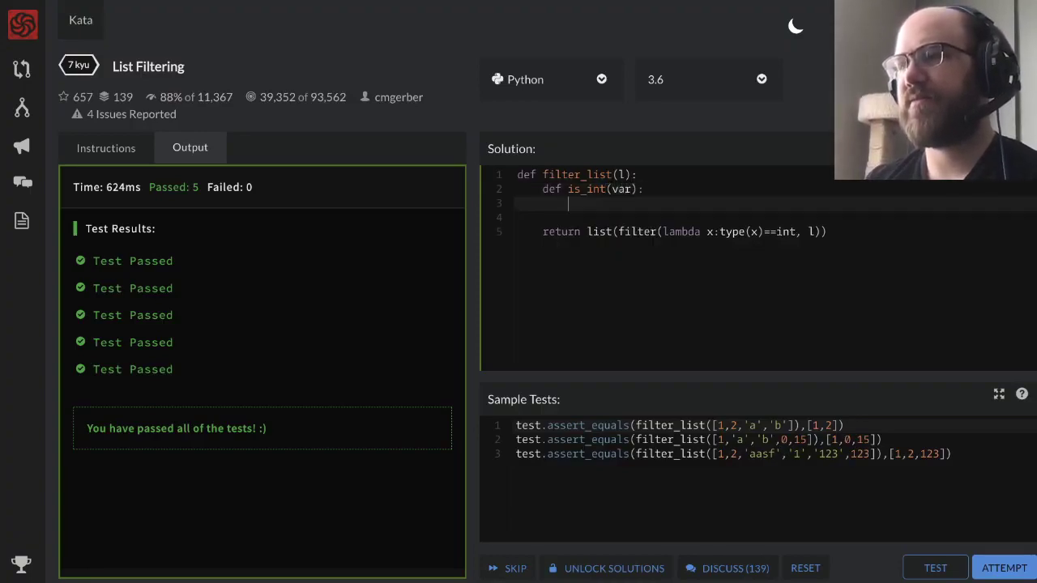
text(if)
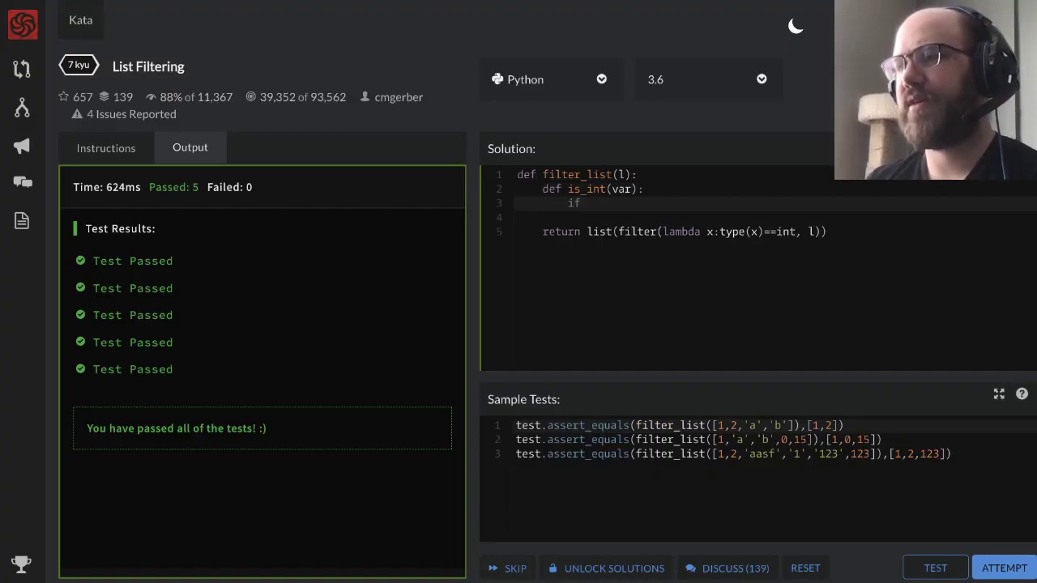
text(type(var) == int:)
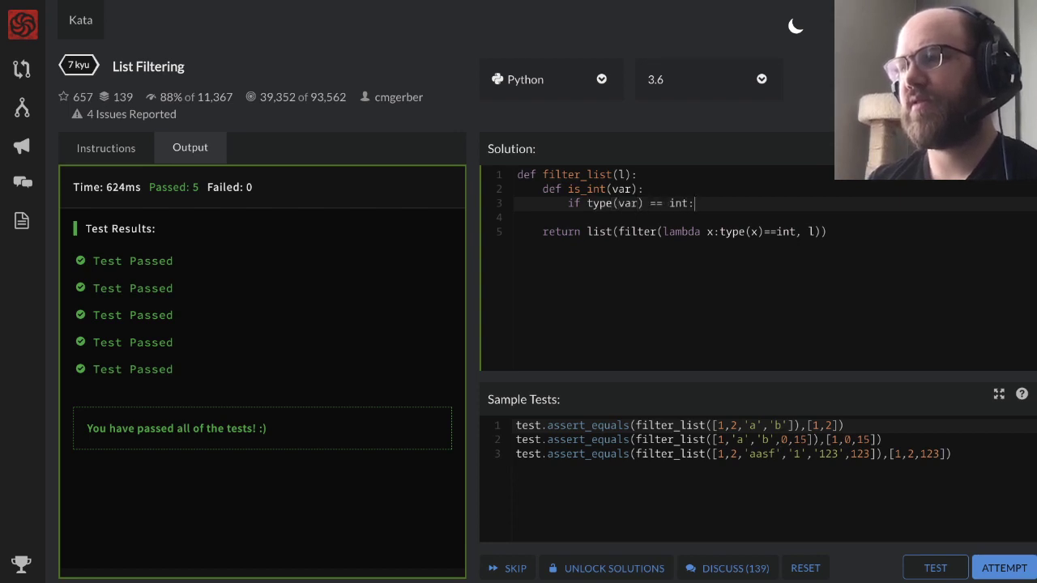
text(return True)
text(else:)
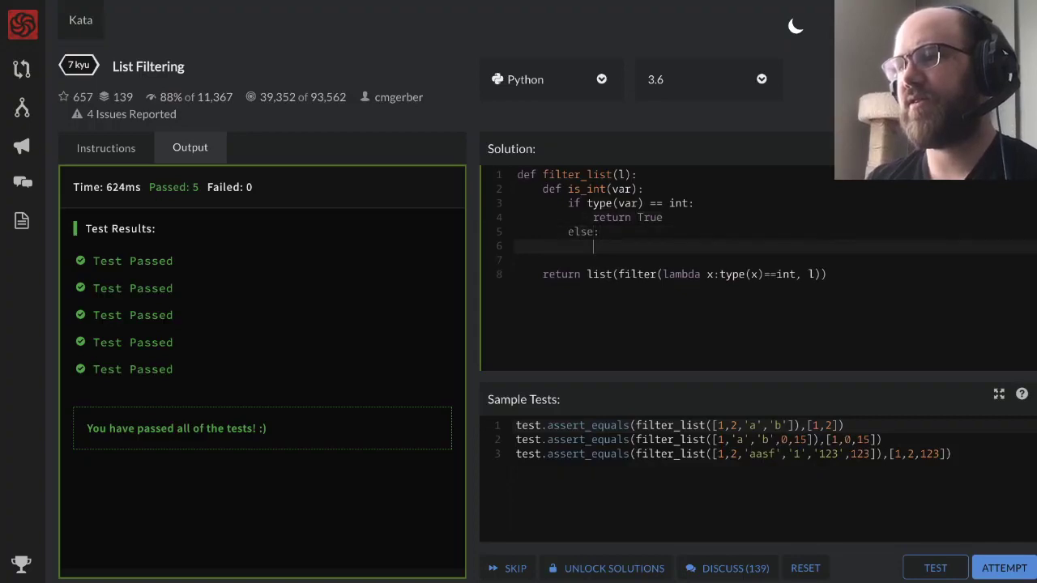
text(return False)
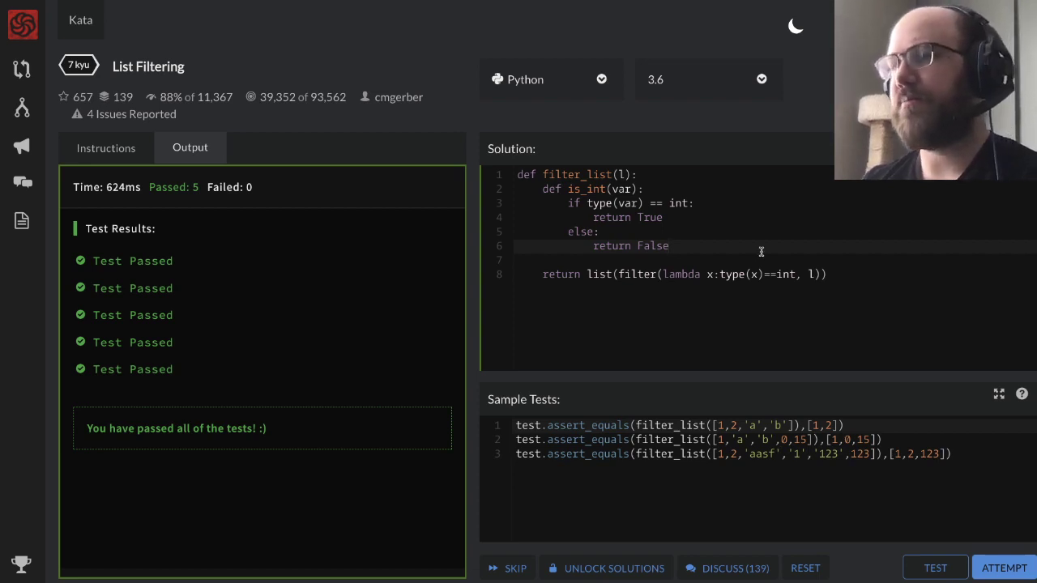
- Replace the lambda in the filter call with is_int and run the sample tests
double_click(577, 189)
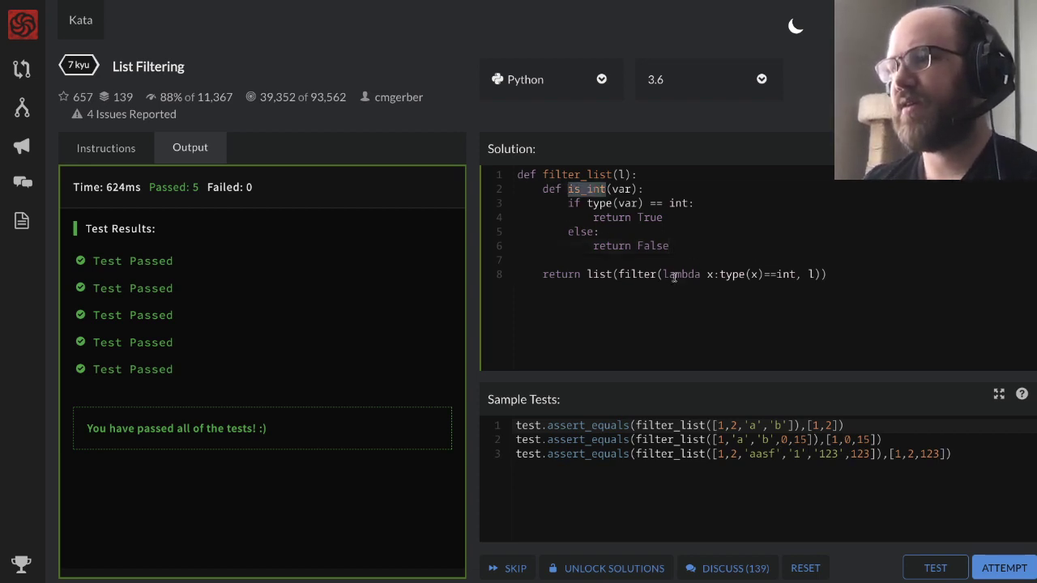
drag(663, 274, 794, 274)
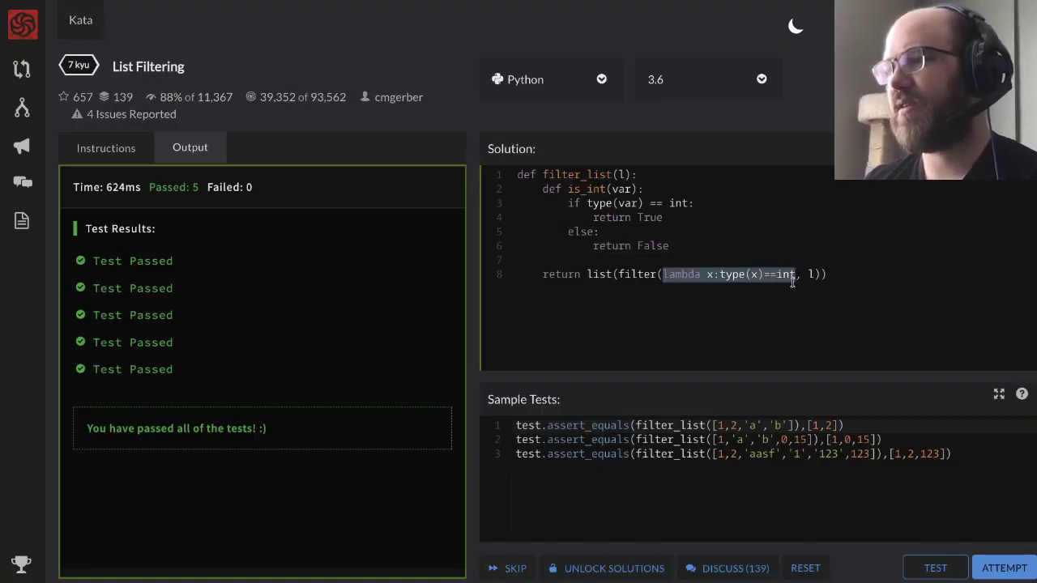
text(is_int)
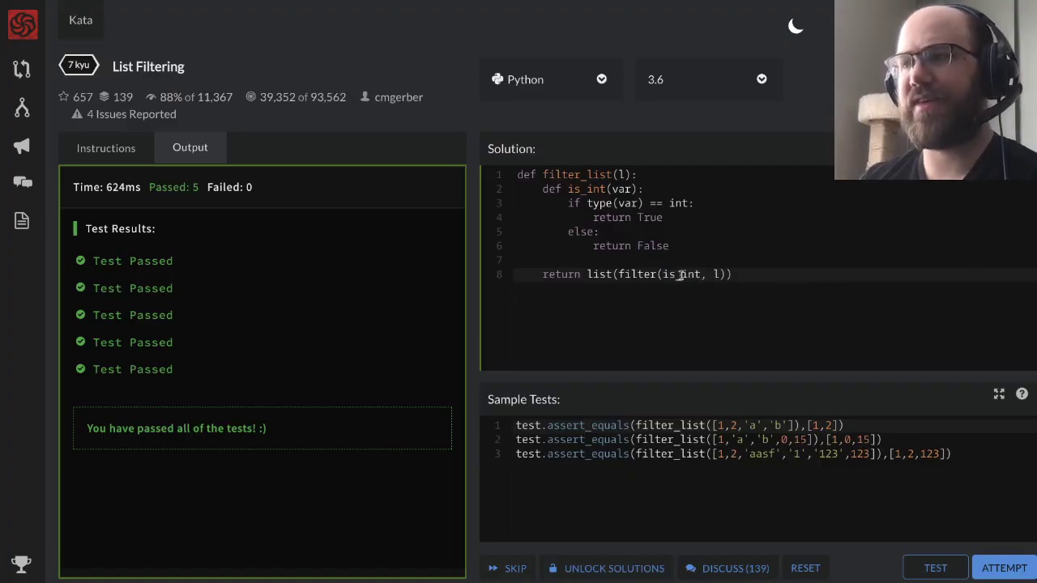
double_click(681, 274)
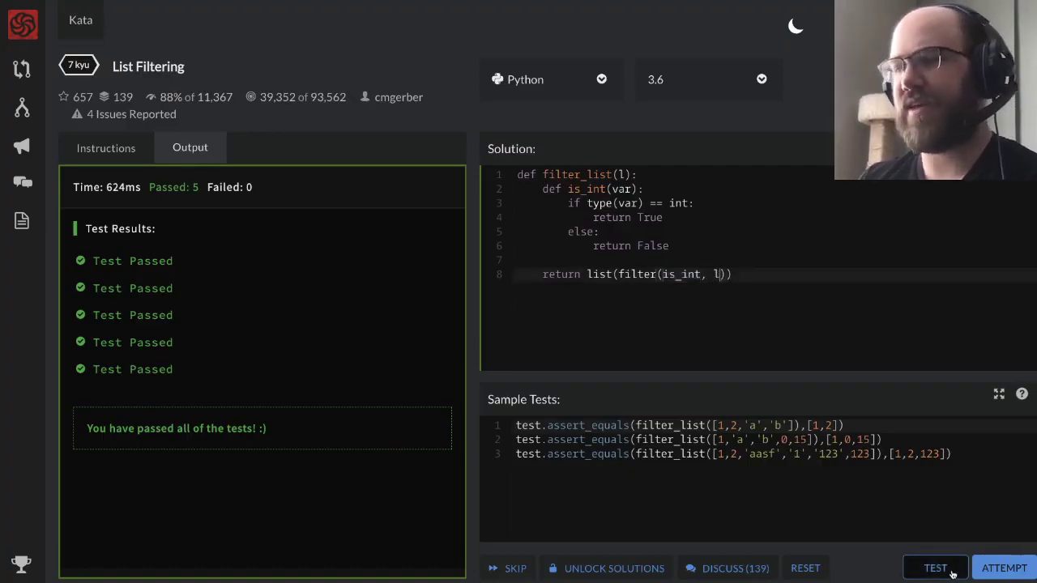
click(935, 567)
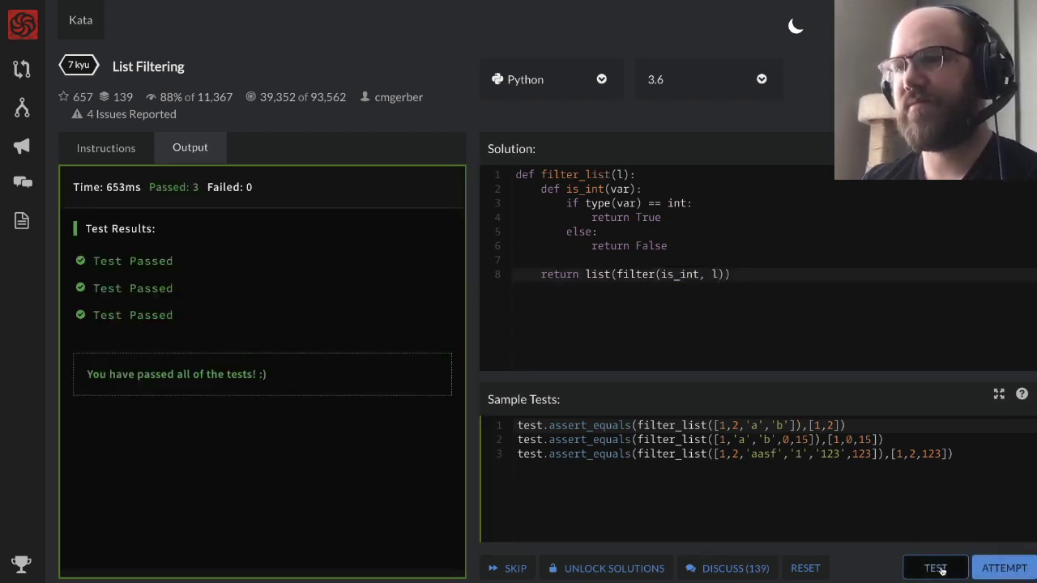
mouse_move(653, 267)
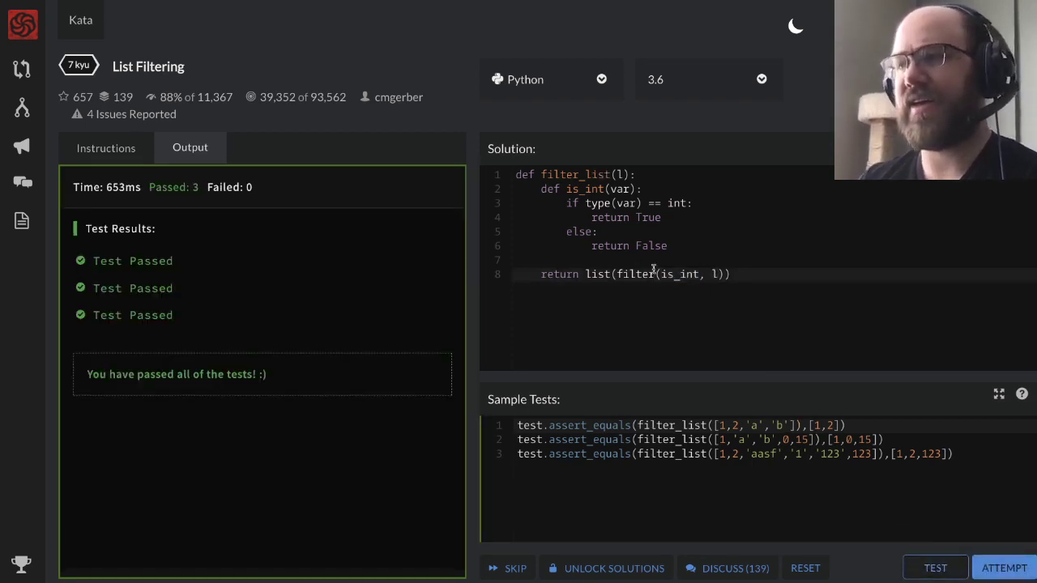